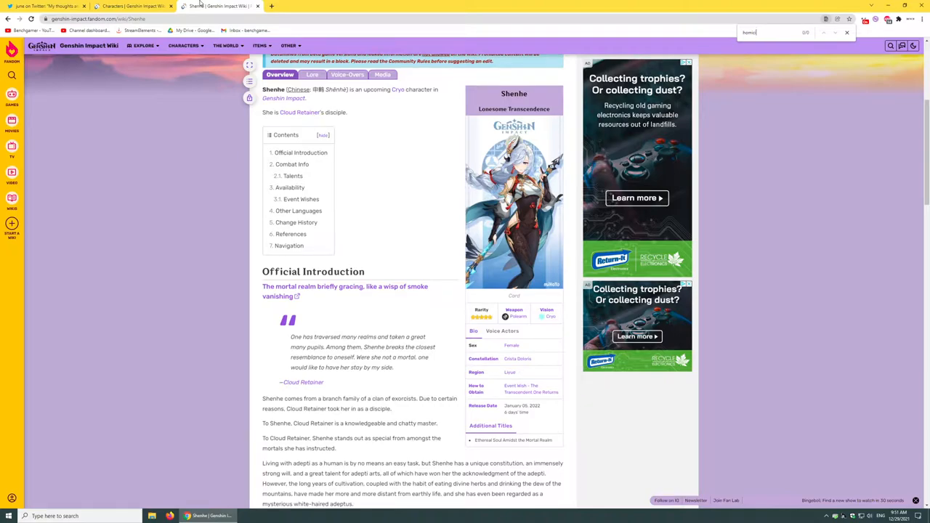
Switch to june's Twitter thread on translating Shenhe's introduction as 'homicidal nature'.
key("Backspace")
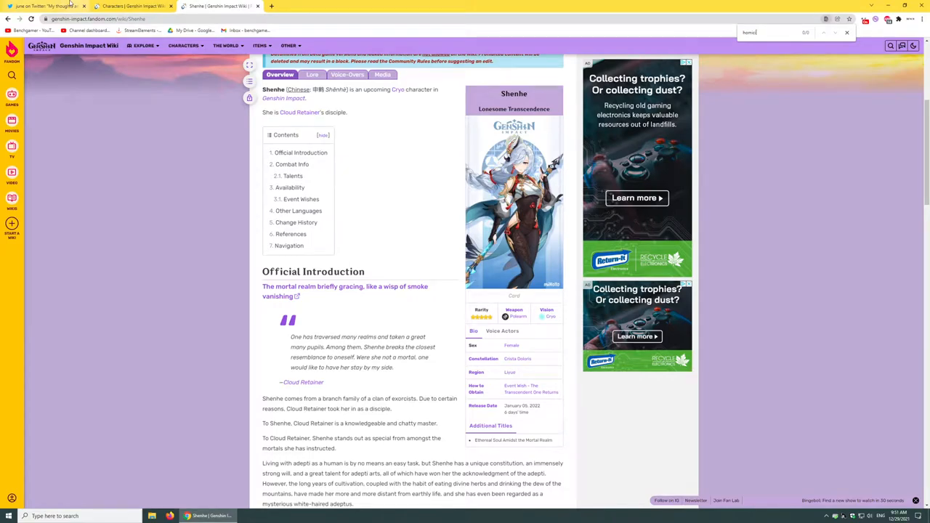
left_click(48, 5)
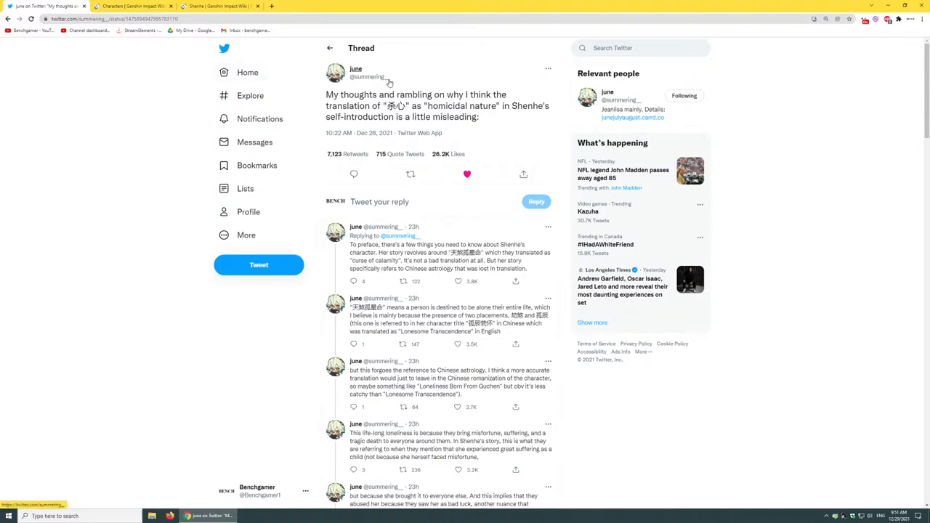
mouse_move(381, 80)
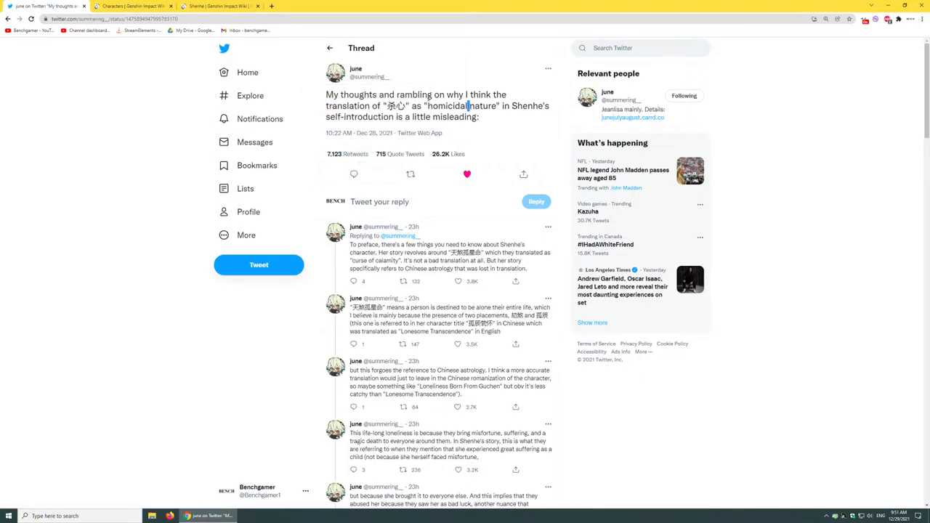
mouse_move(355, 73)
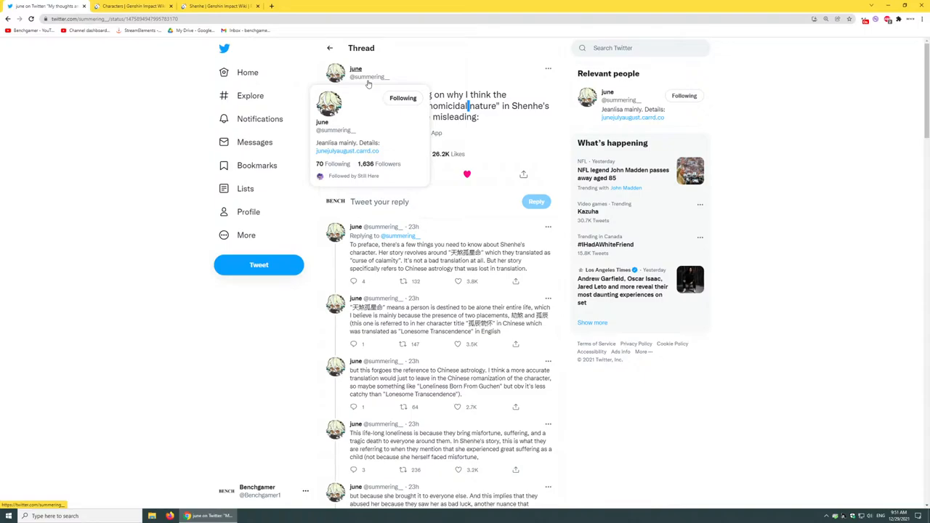
mouse_move(328, 127)
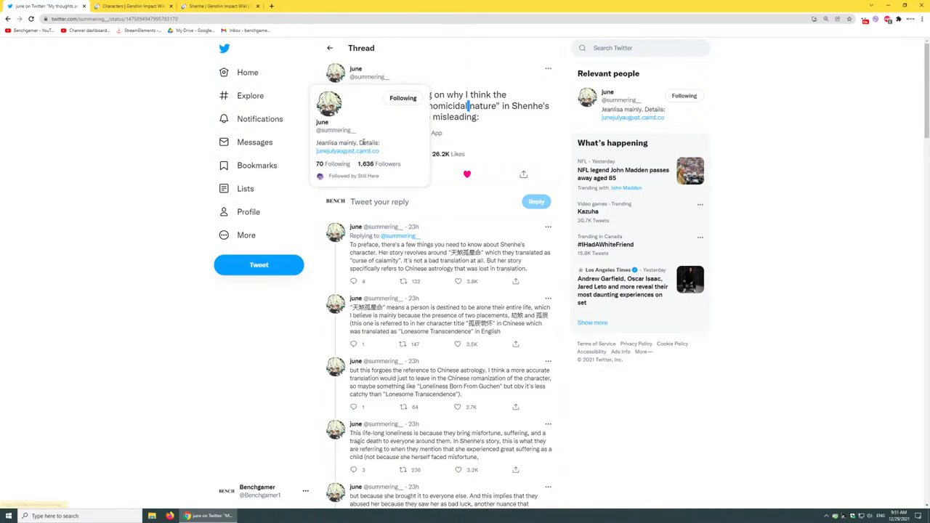
Open june's Carrd page from the profile card and deselect text in the about box.
left_click(346, 150)
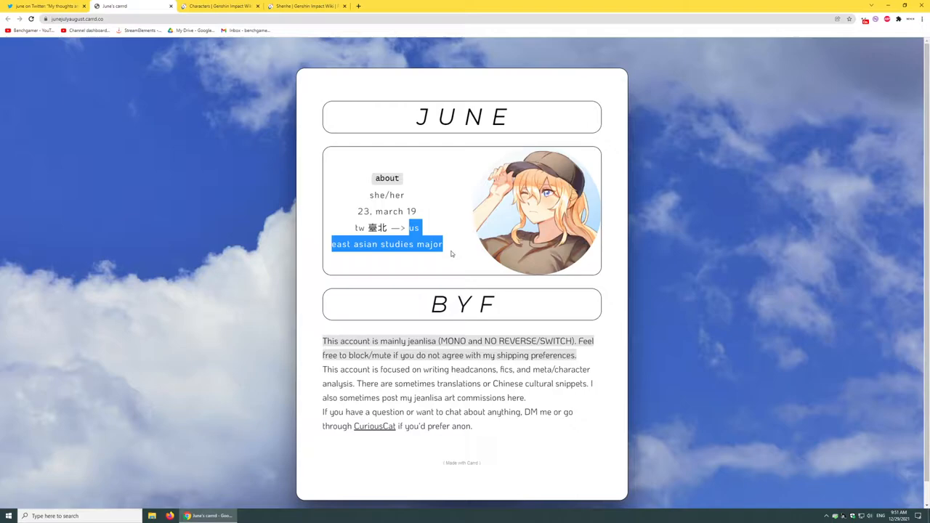
left_click(450, 252)
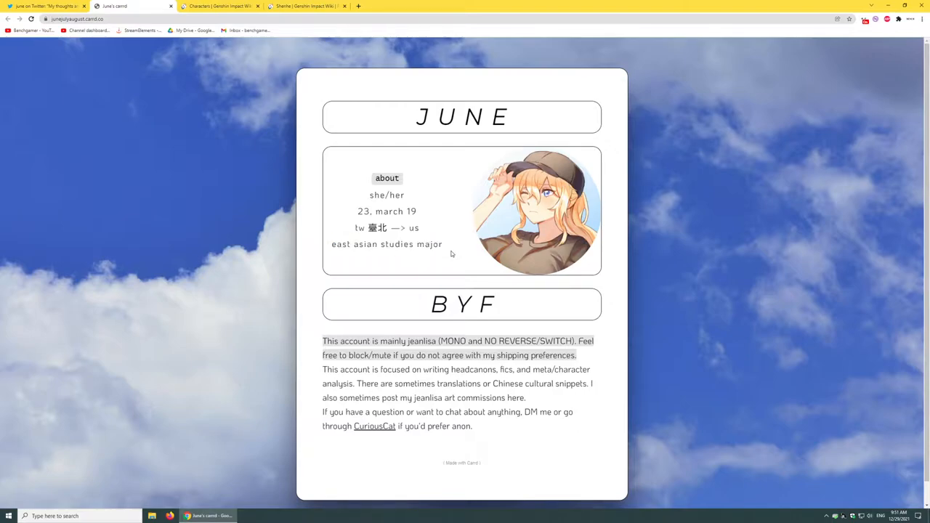
mouse_move(305, 182)
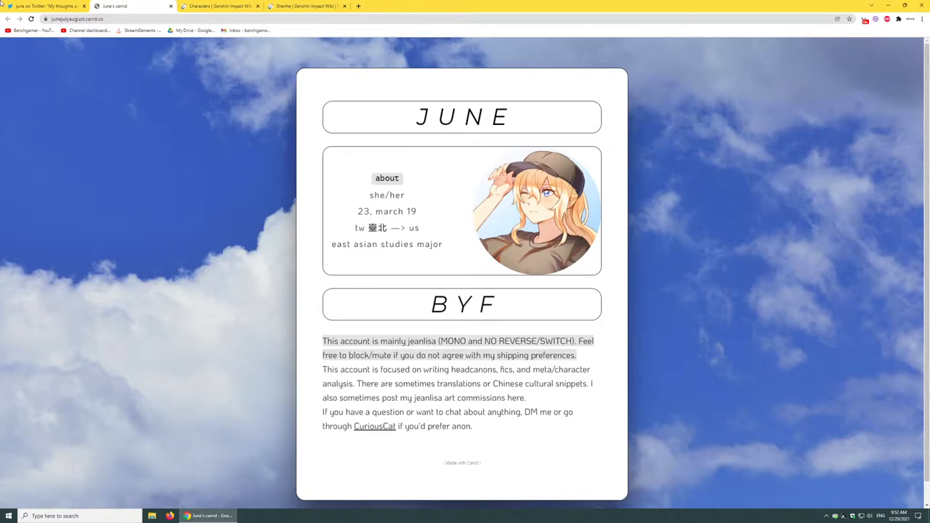
Return to june's Shenhe thread, skim down its tweets and replies, then back to the top.
left_click(47, 5)
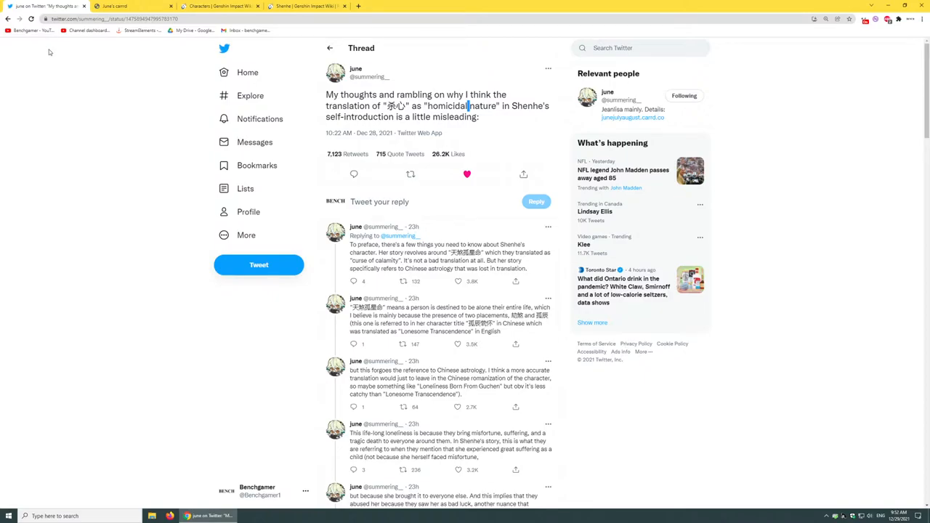
mouse_move(313, 283)
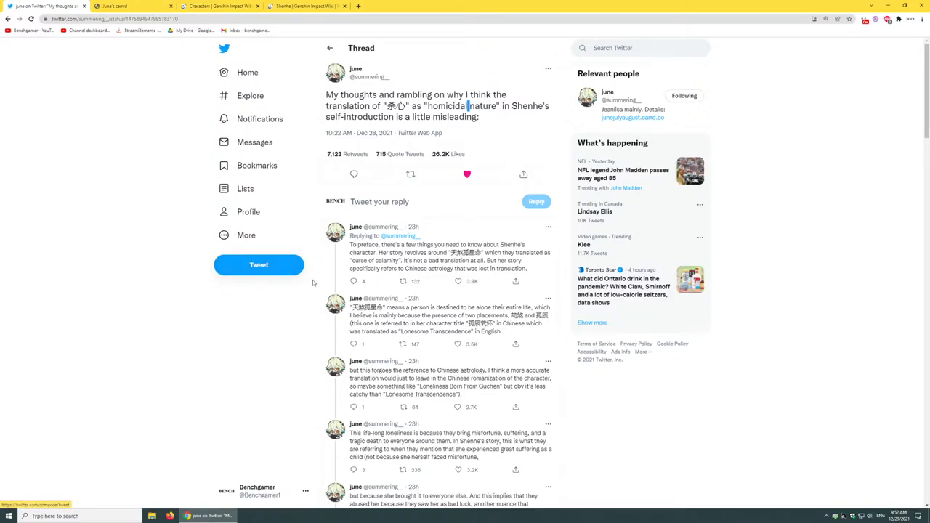
mouse_move(304, 273)
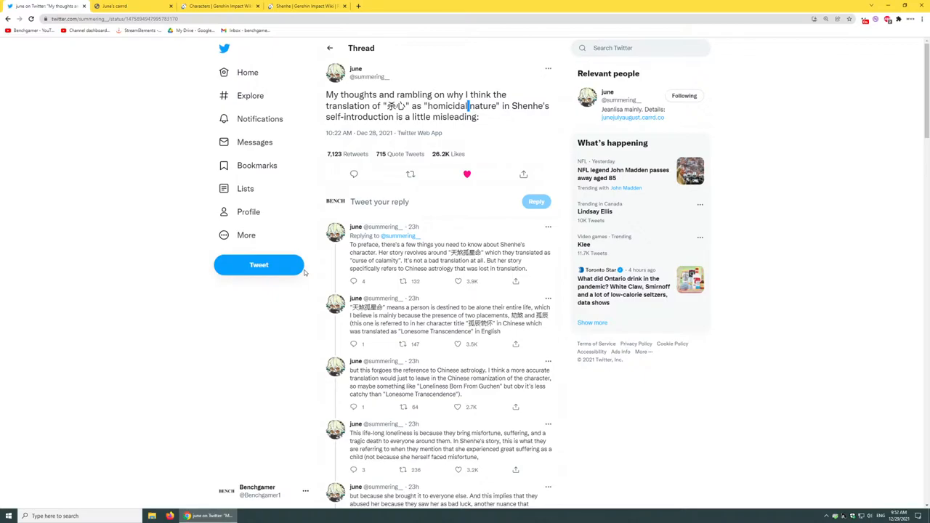
scroll("down", 3)
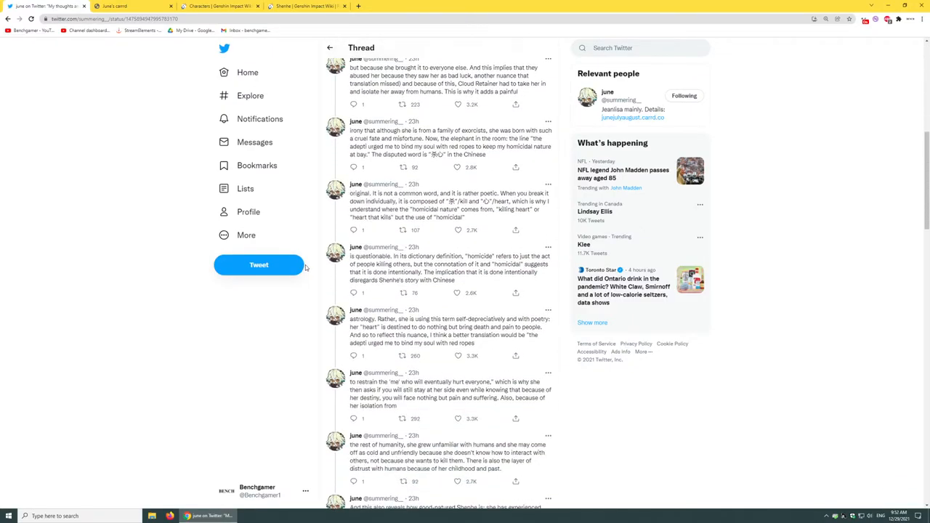
scroll("down", 3)
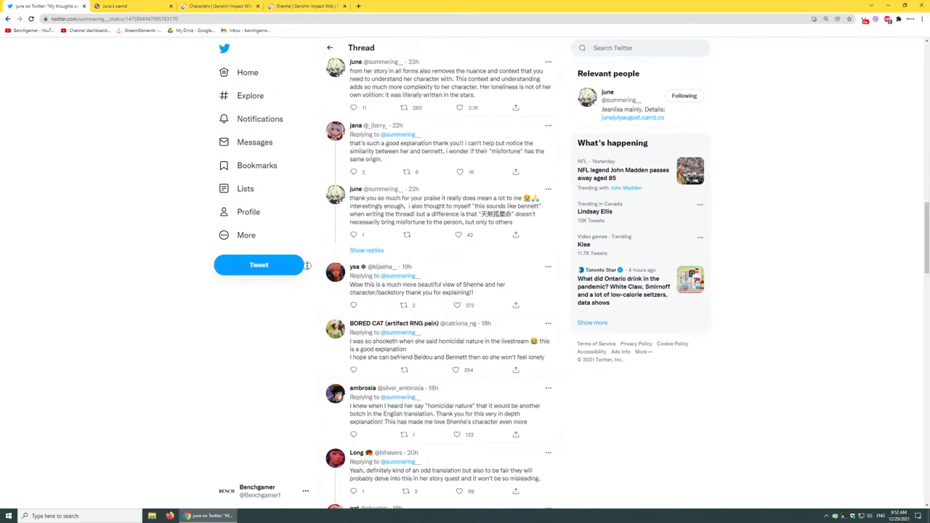
scroll("up", 3)
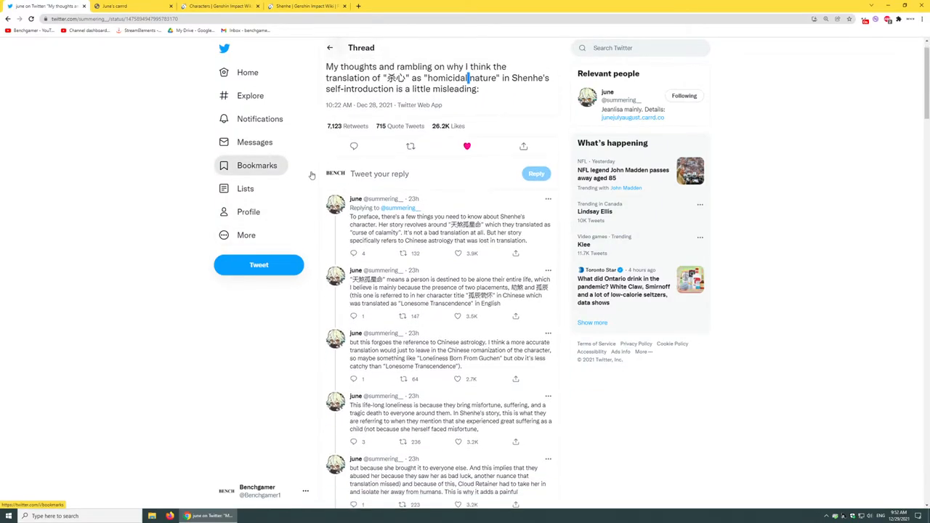
scroll("up", 3)
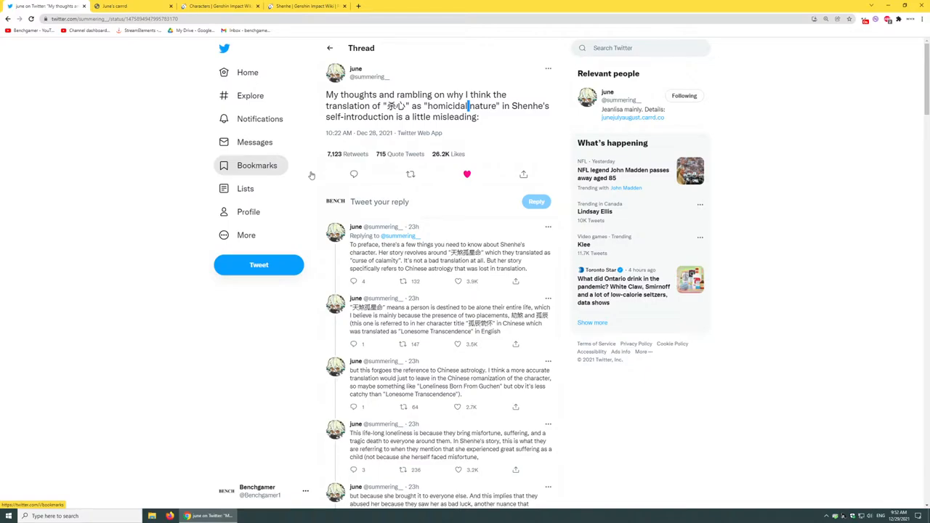
mouse_move(855, 211)
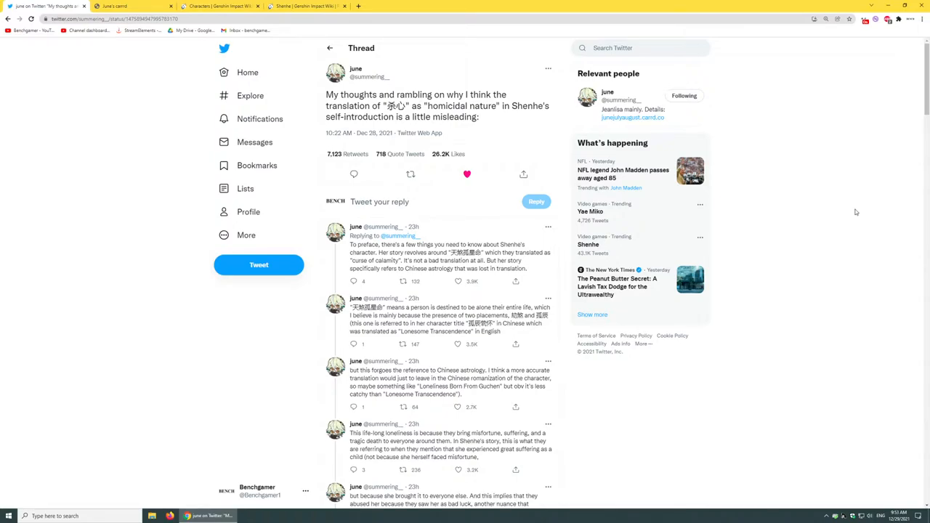
mouse_move(652, 272)
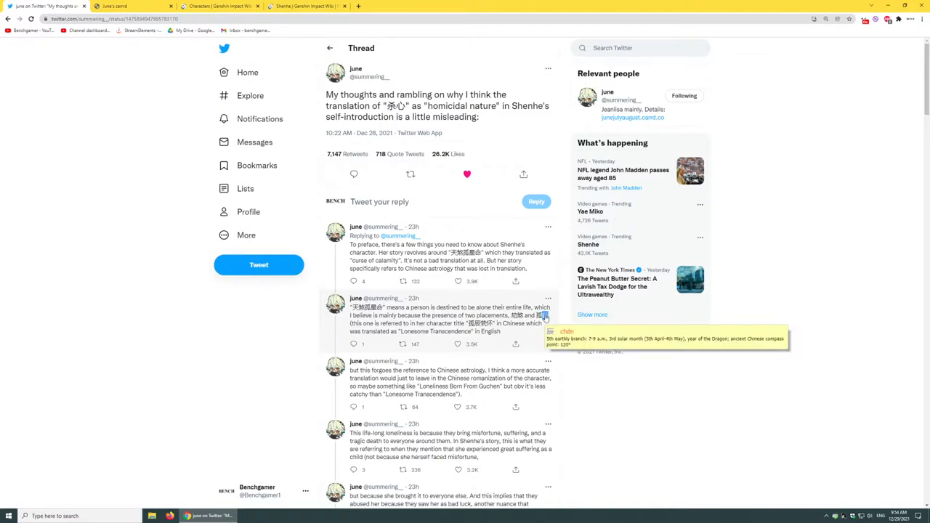
mouse_move(544, 323)
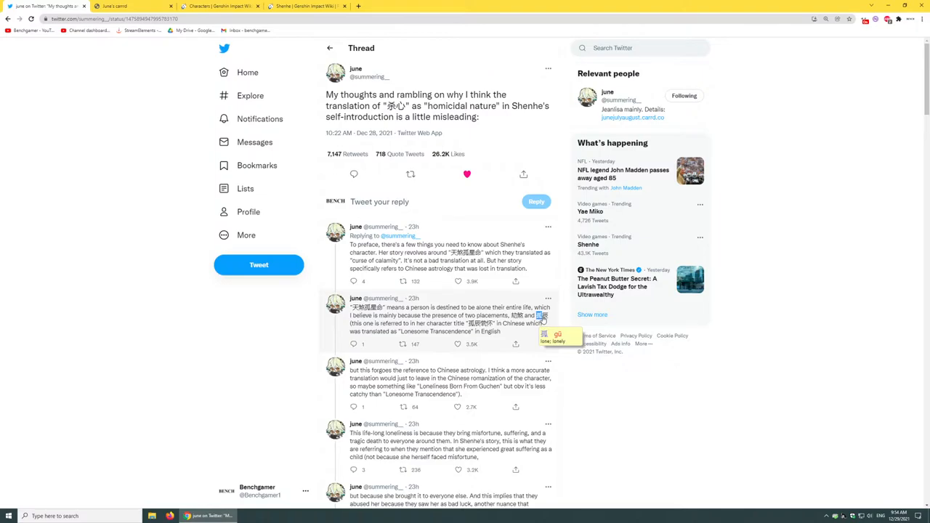
mouse_move(448, 328)
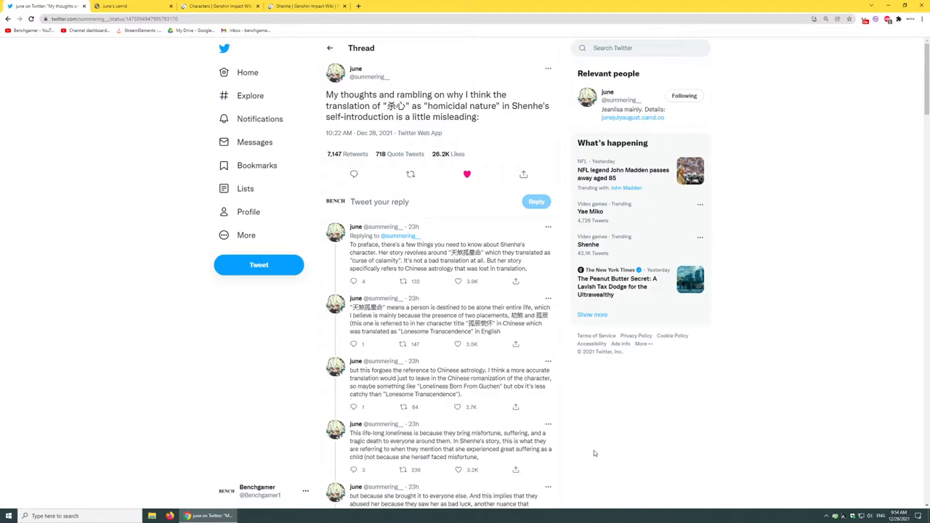
mouse_move(477, 324)
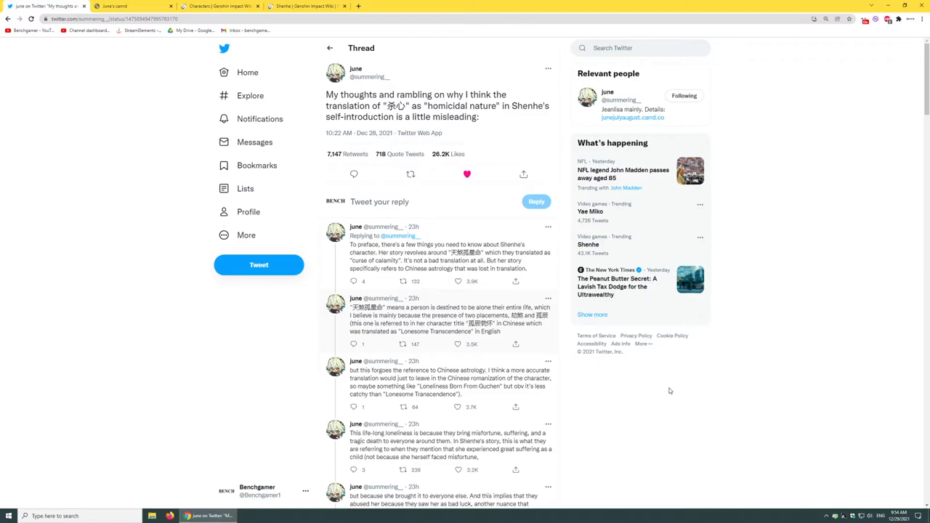
mouse_move(704, 420)
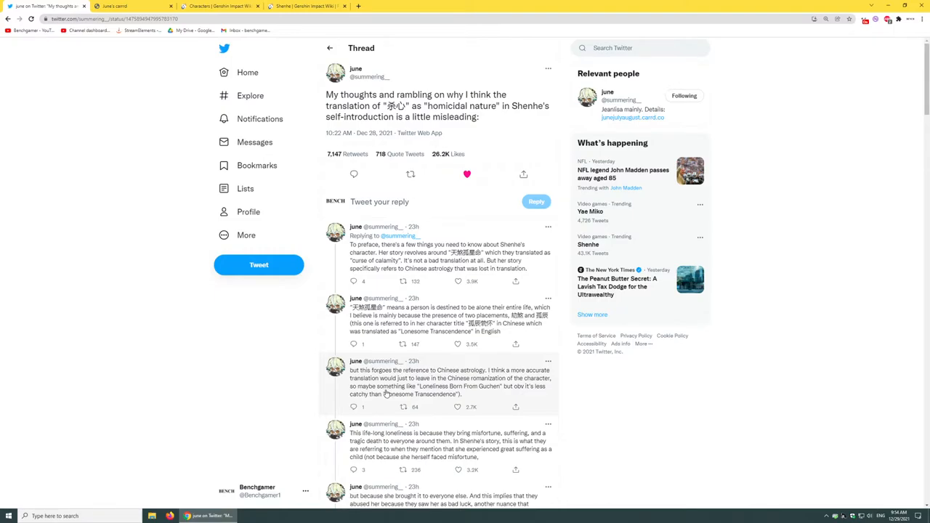
mouse_move(465, 394)
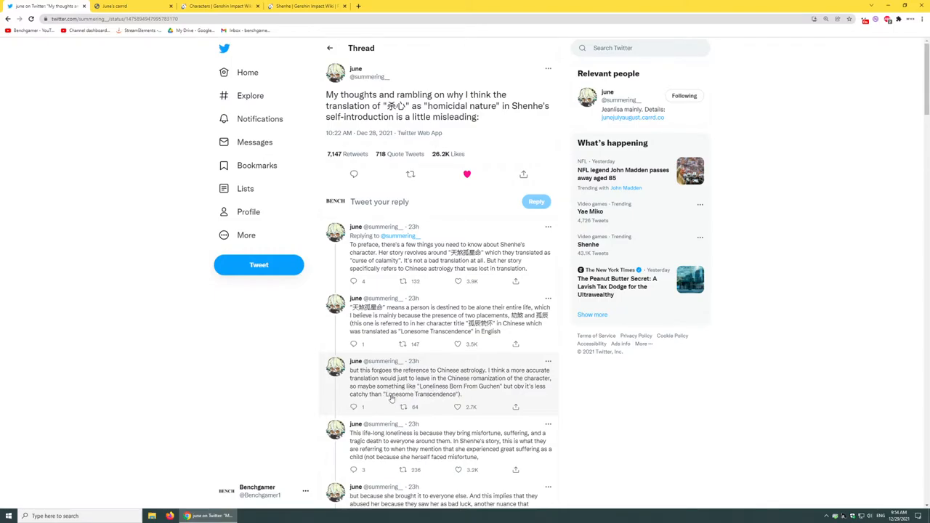
mouse_move(434, 399)
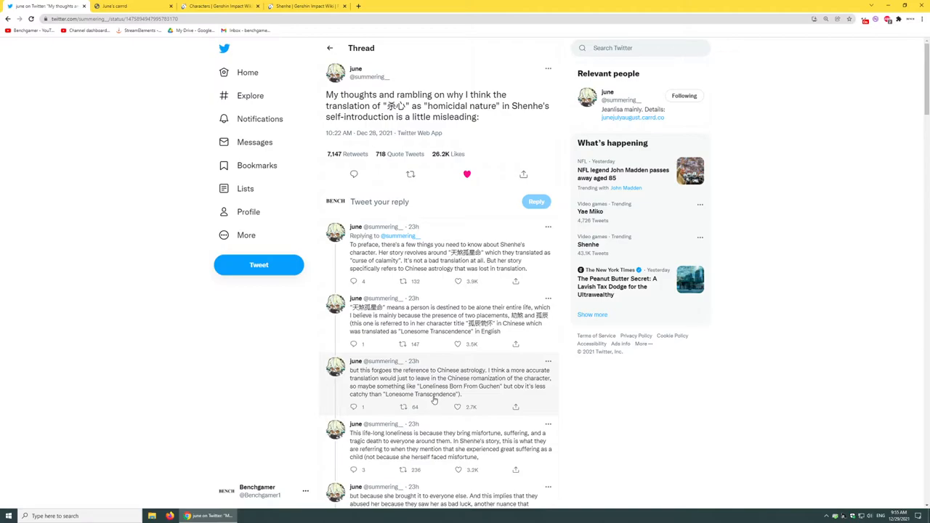
mouse_move(478, 379)
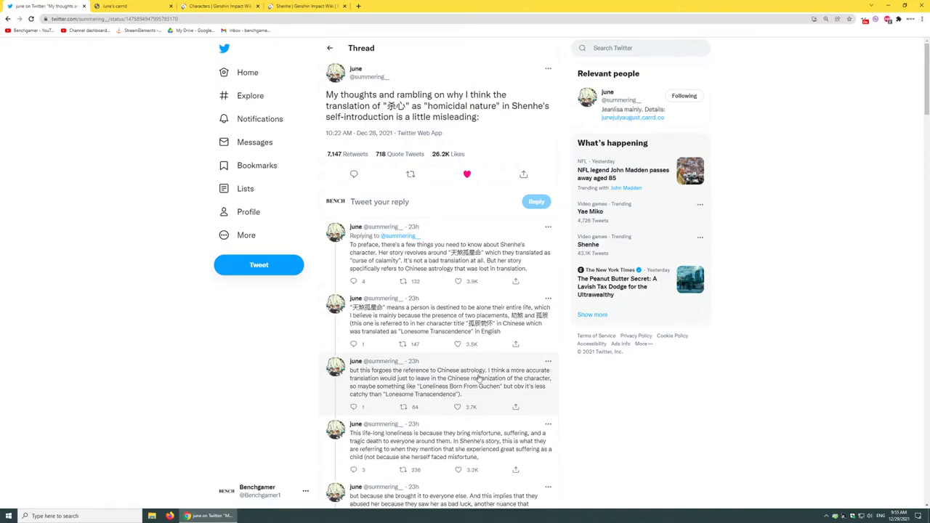
Scroll to replies quoting the red-ropes line and explaining 杀心 as 'killing heart'.
scroll("down", 3)
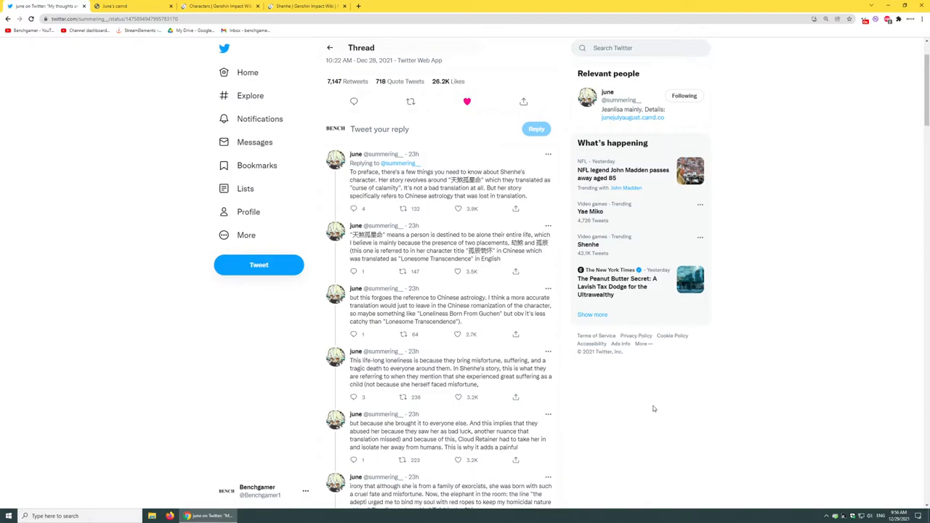
scroll("down", 3)
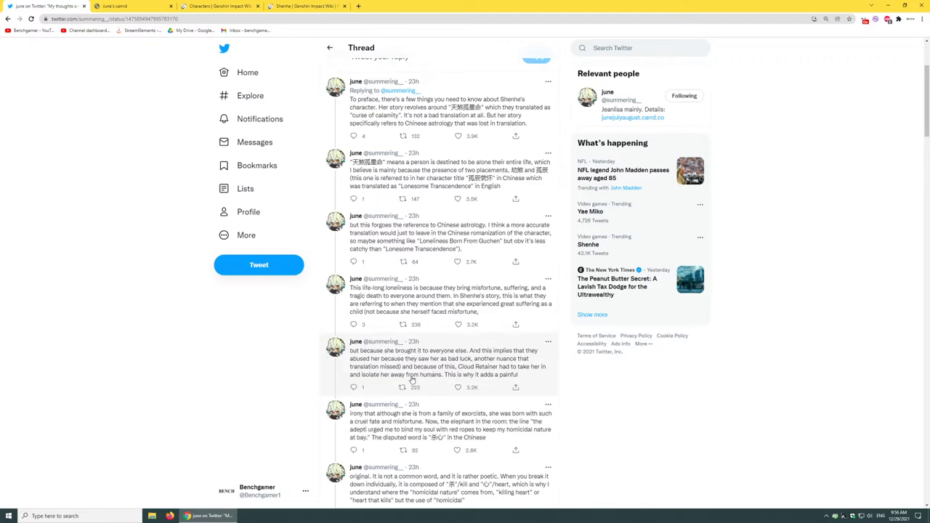
mouse_move(430, 382)
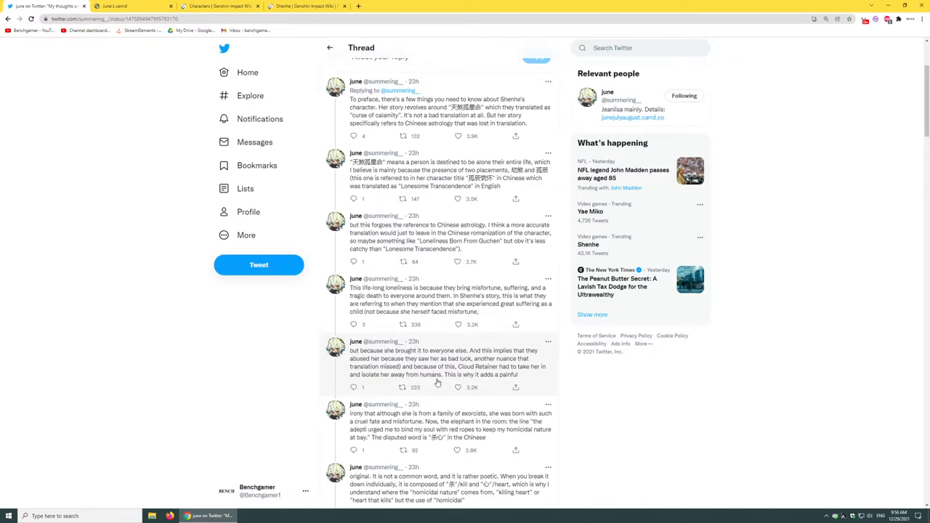
Scroll to june's replies on the dictionary sense of 'homicide' and Shenhe's poetic 'heart'.
scroll("down", 3)
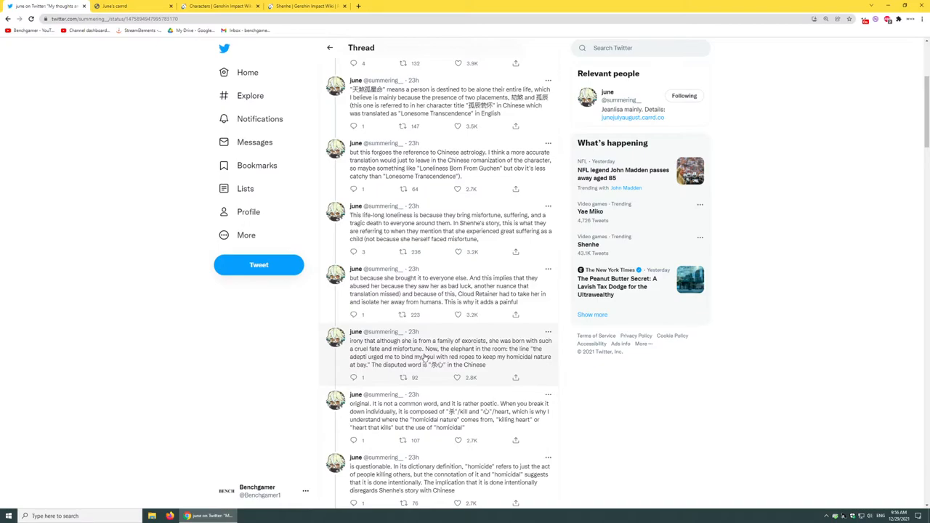
mouse_move(440, 357)
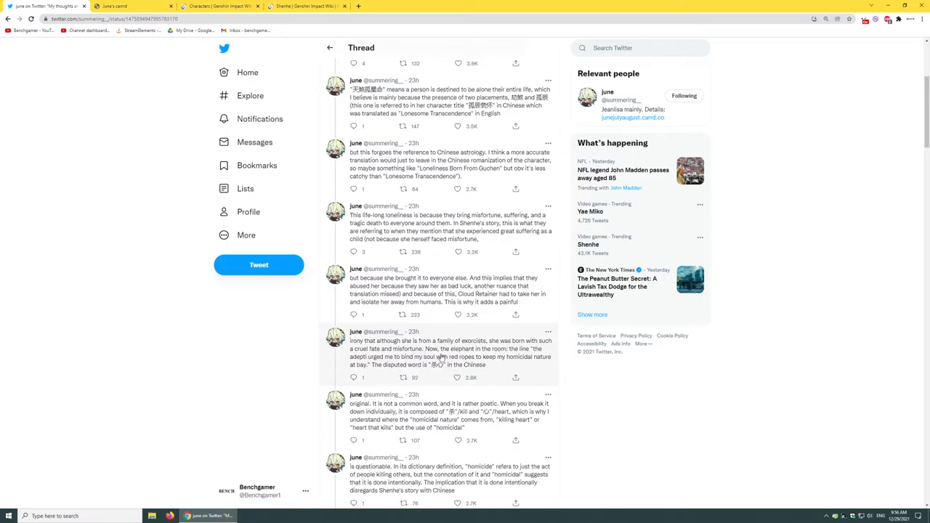
mouse_move(412, 367)
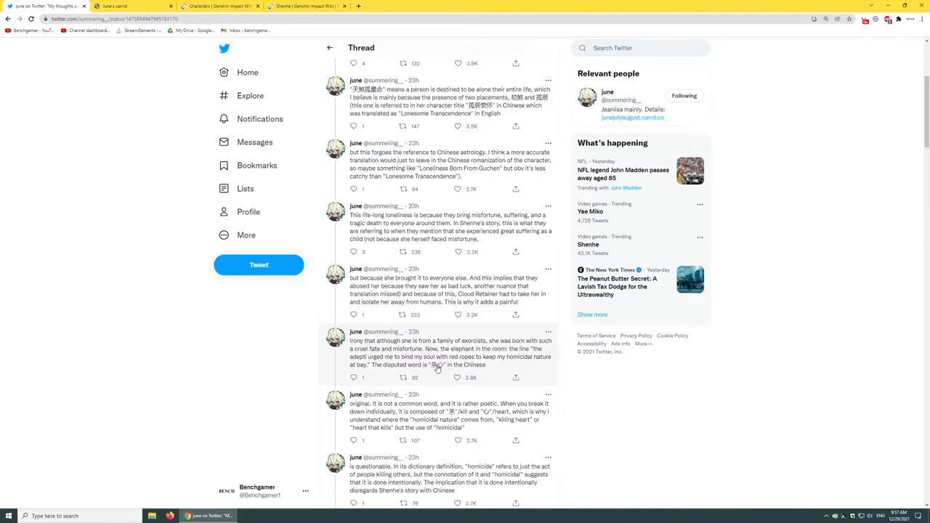
mouse_move(417, 372)
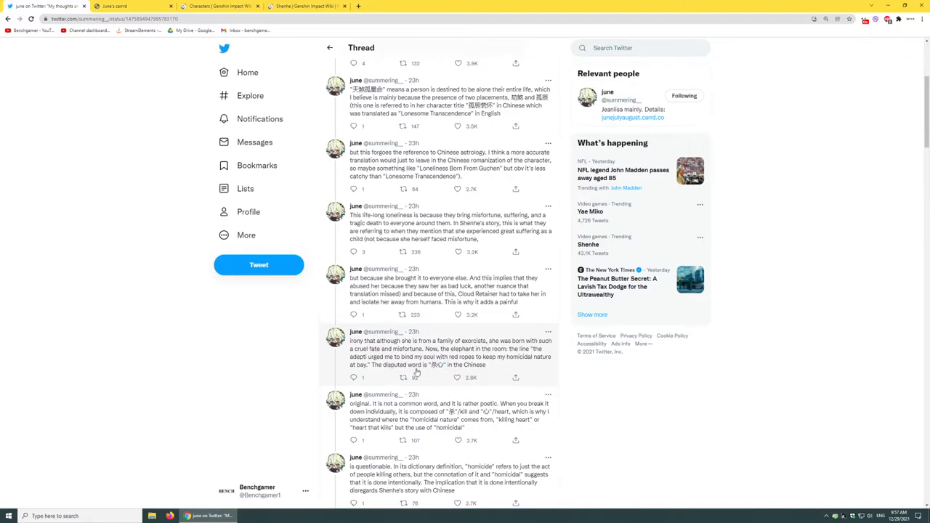
mouse_move(427, 373)
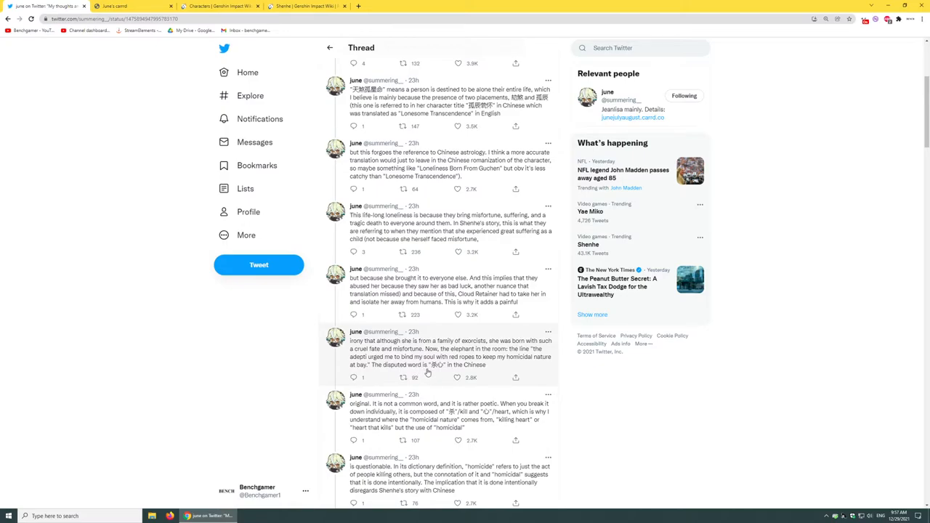
scroll("down", 3)
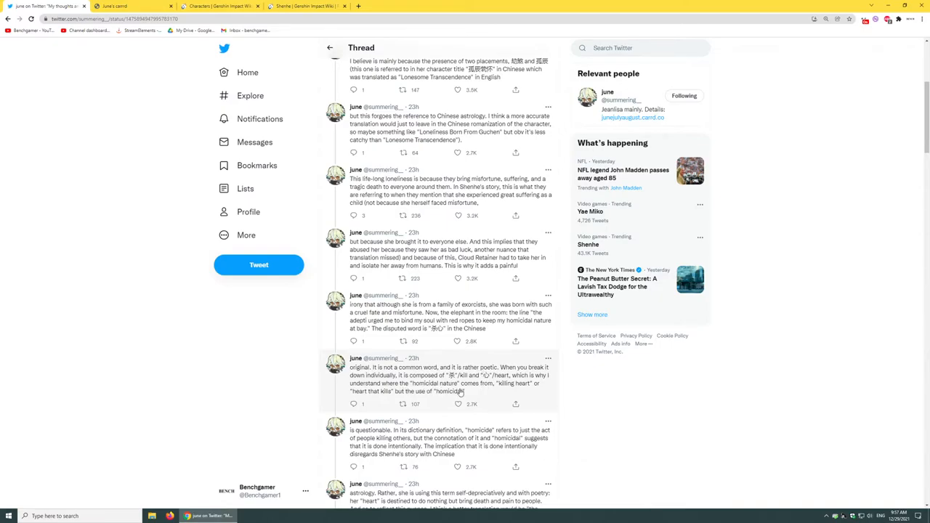
mouse_move(487, 395)
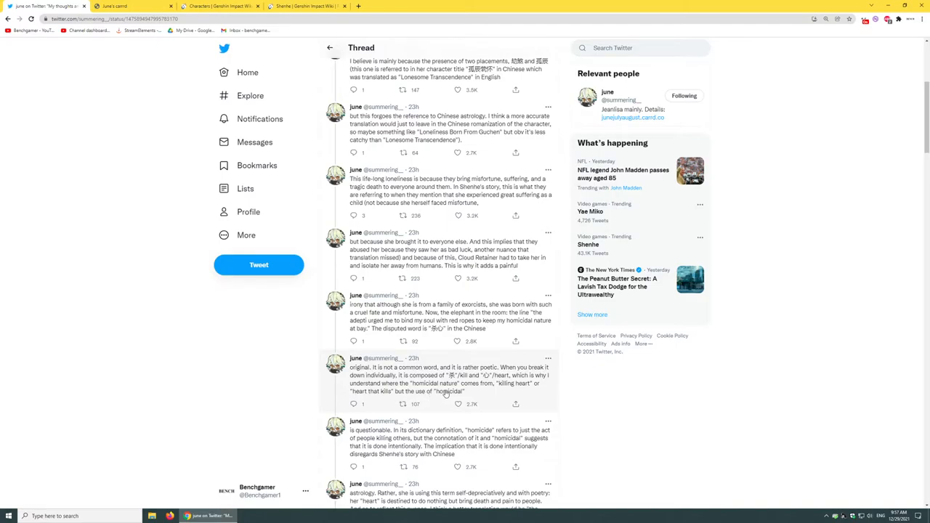
Scroll past tweets on Shenhe's good nature and astrology fate to the summary tweet.
scroll("down", 3)
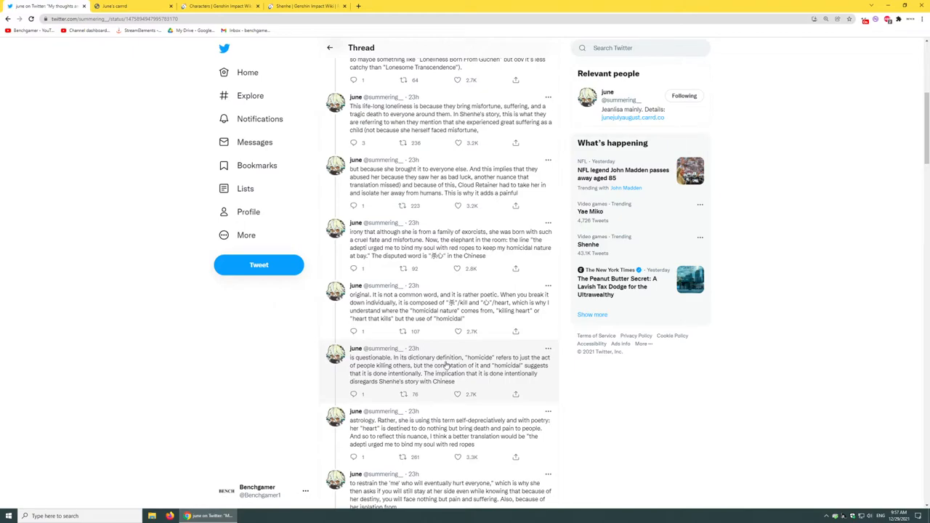
scroll("down", 3)
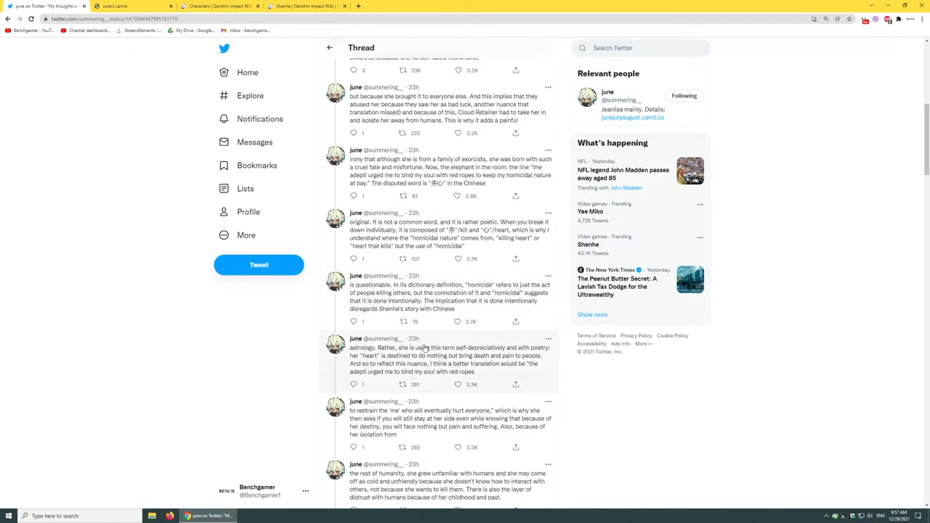
mouse_move(425, 305)
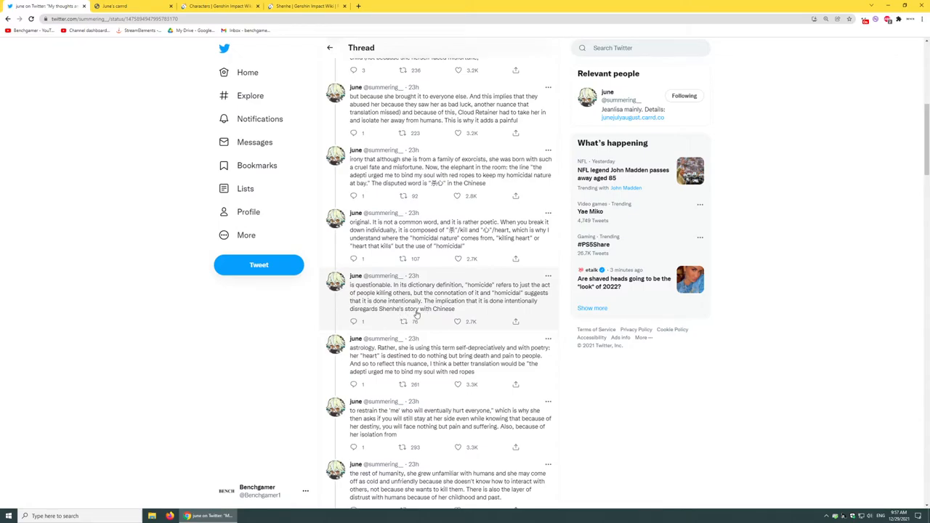
scroll("down", 3)
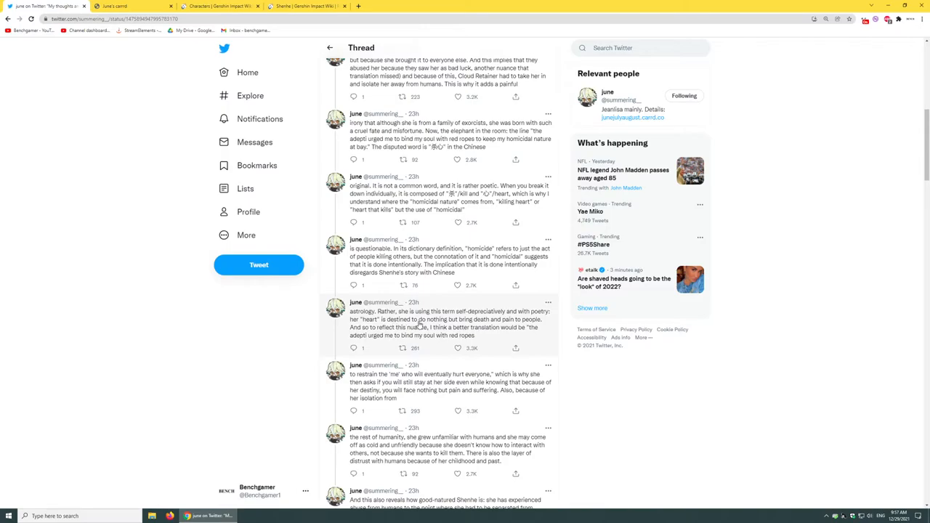
mouse_move(458, 332)
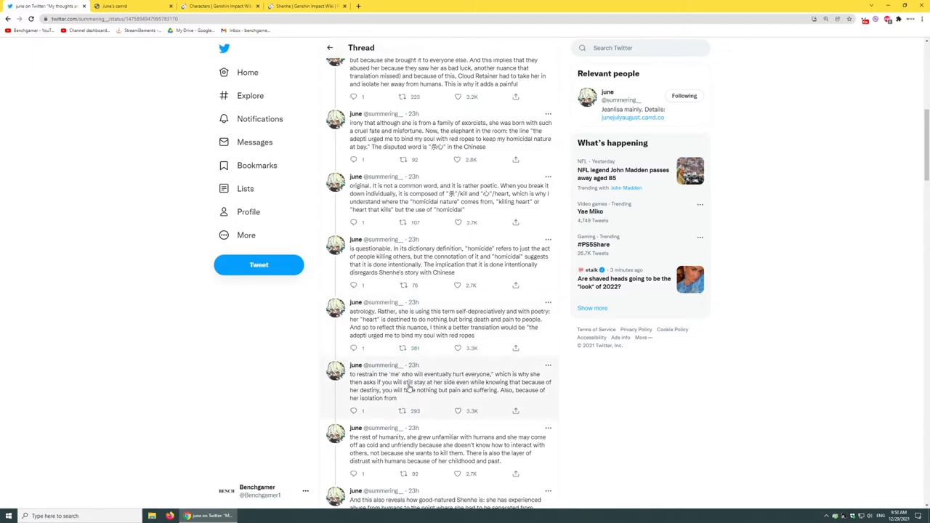
mouse_move(436, 391)
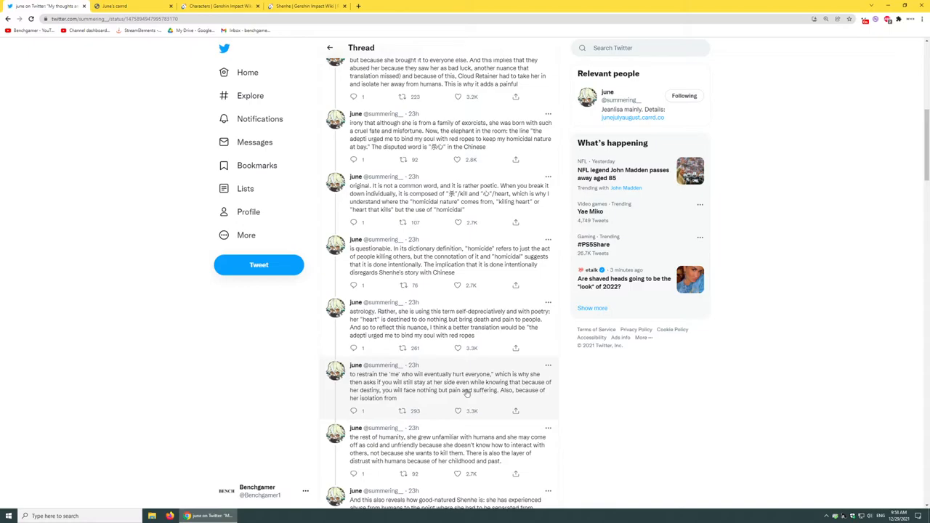
mouse_move(436, 400)
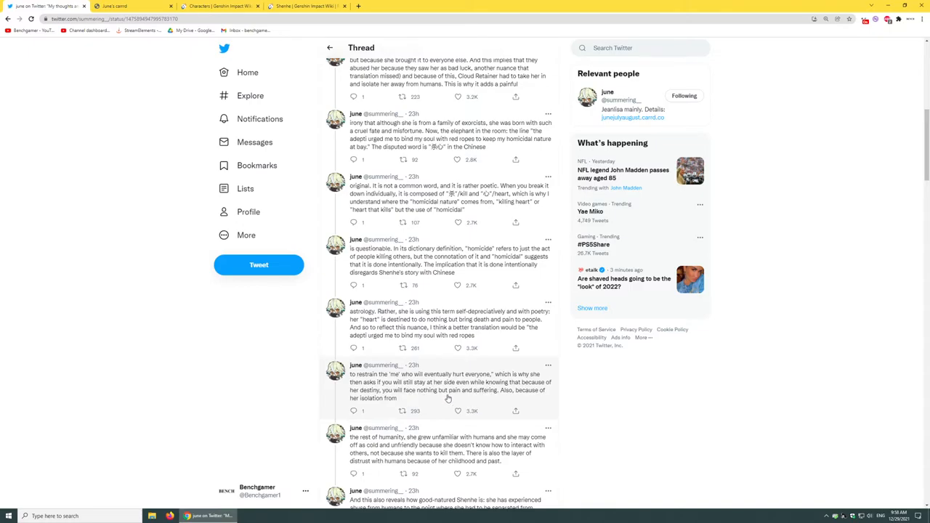
scroll("down", 3)
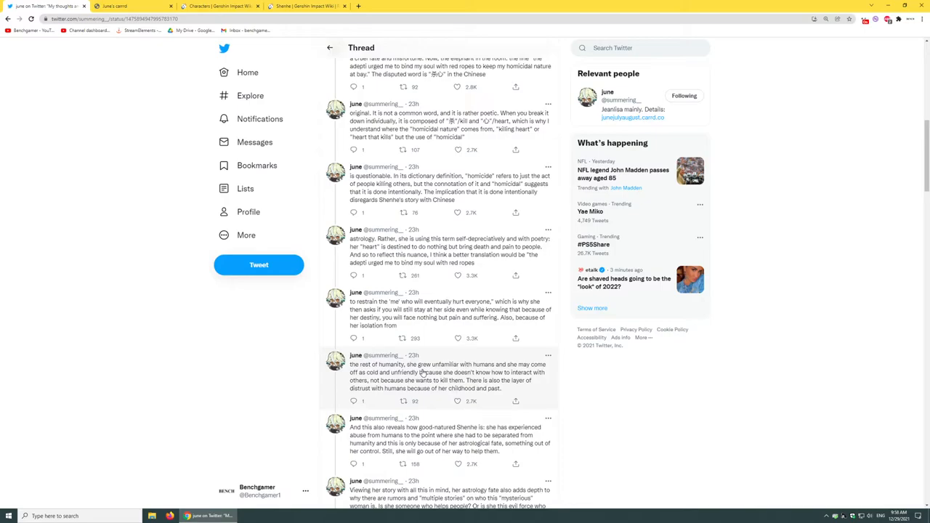
scroll("down", 3)
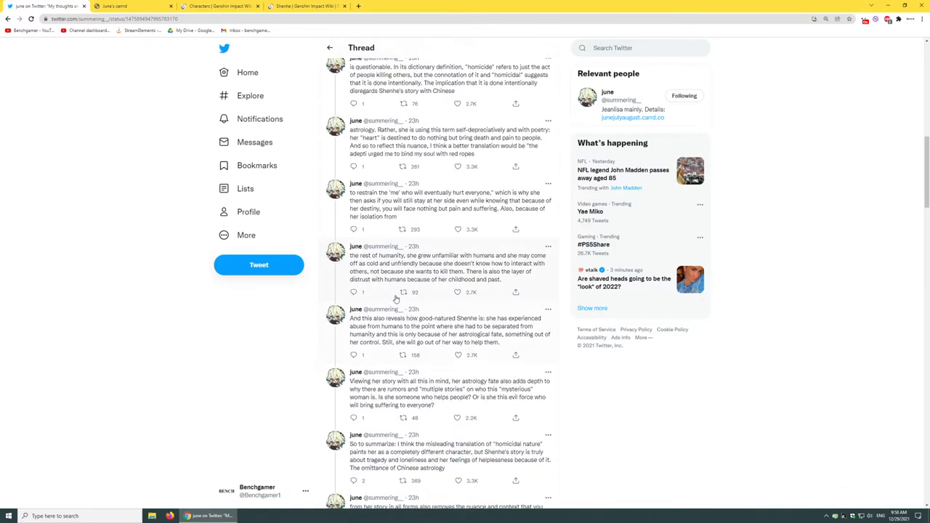
mouse_move(440, 290)
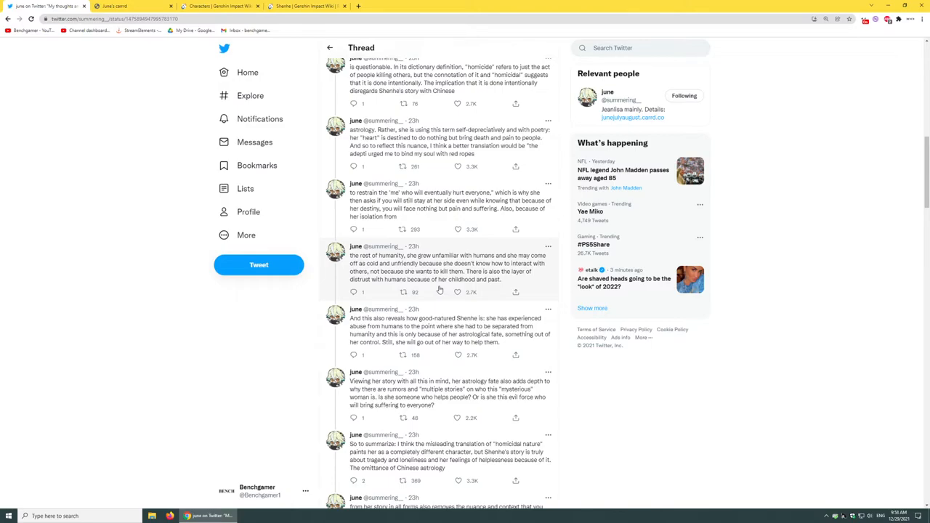
scroll("down", 3)
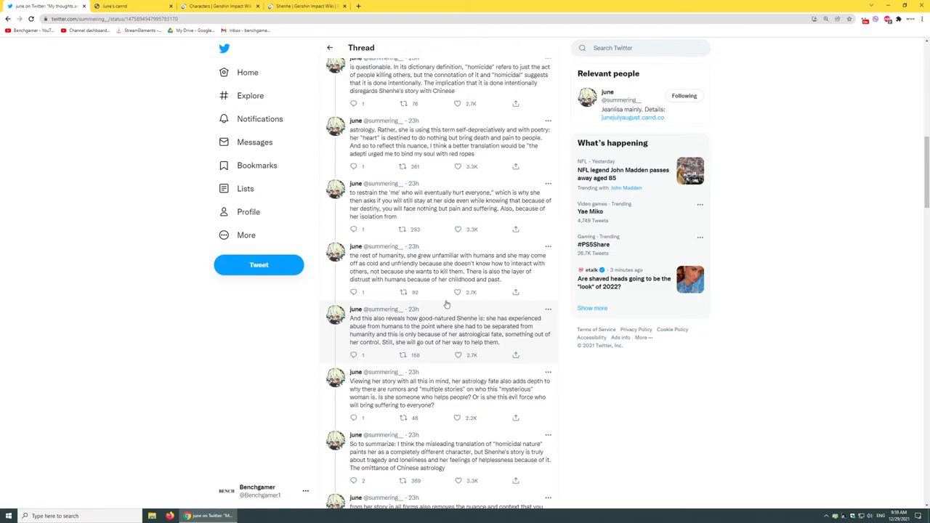
Scroll to june's closing tweet on lost nuance and the reply comparing Shenhe with Bennett.
scroll("down", 3)
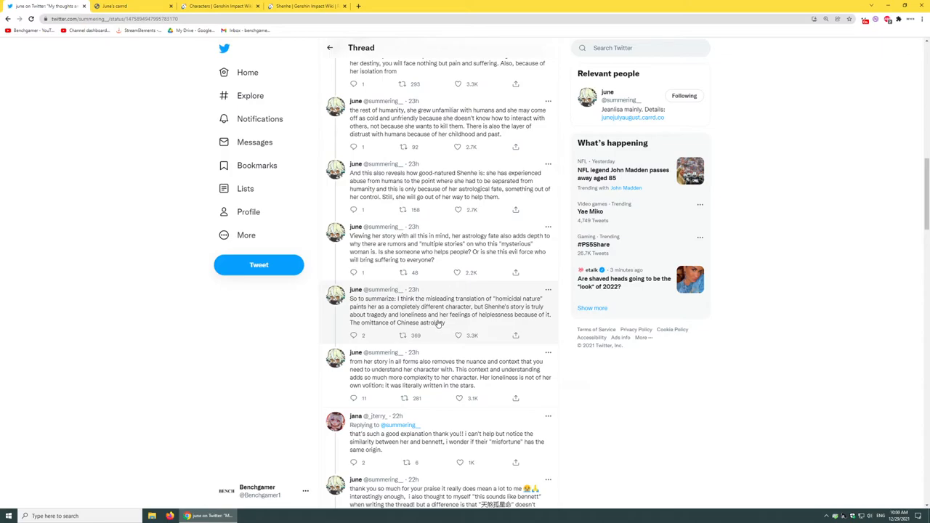
mouse_move(425, 332)
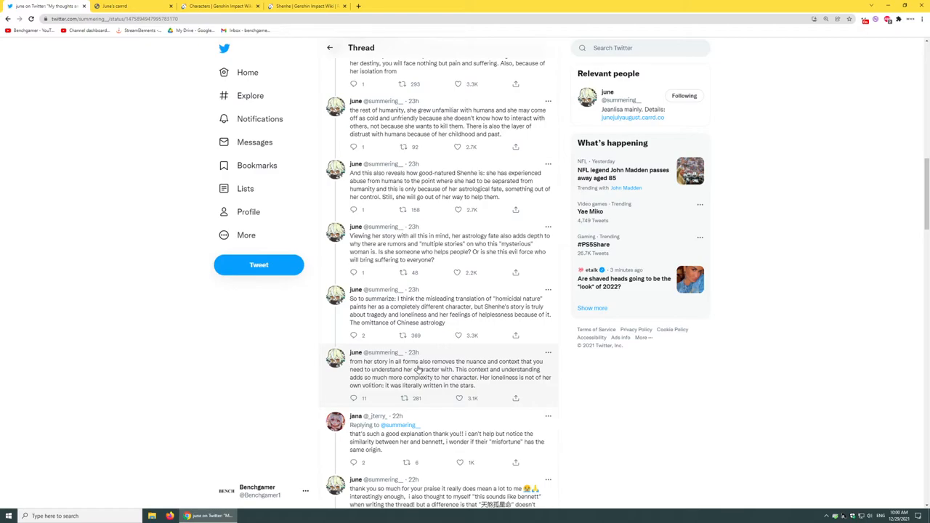
mouse_move(453, 374)
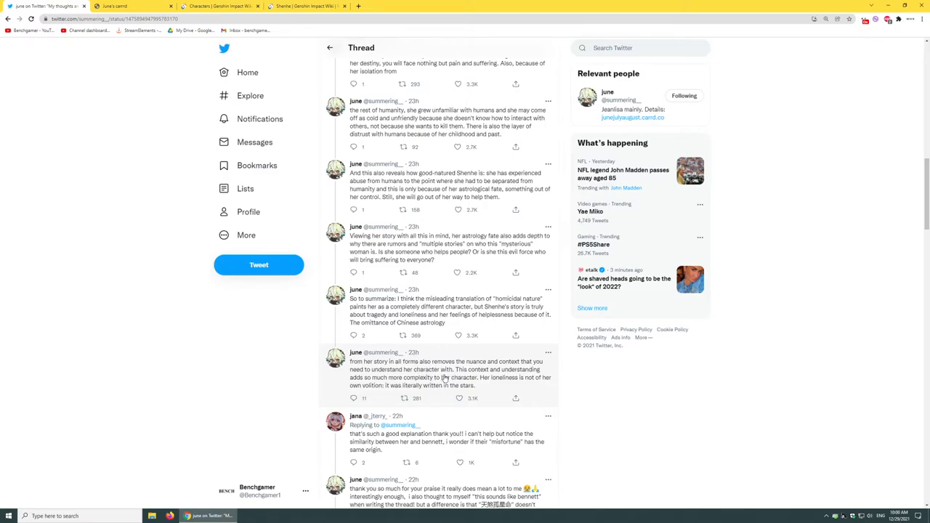
mouse_move(450, 378)
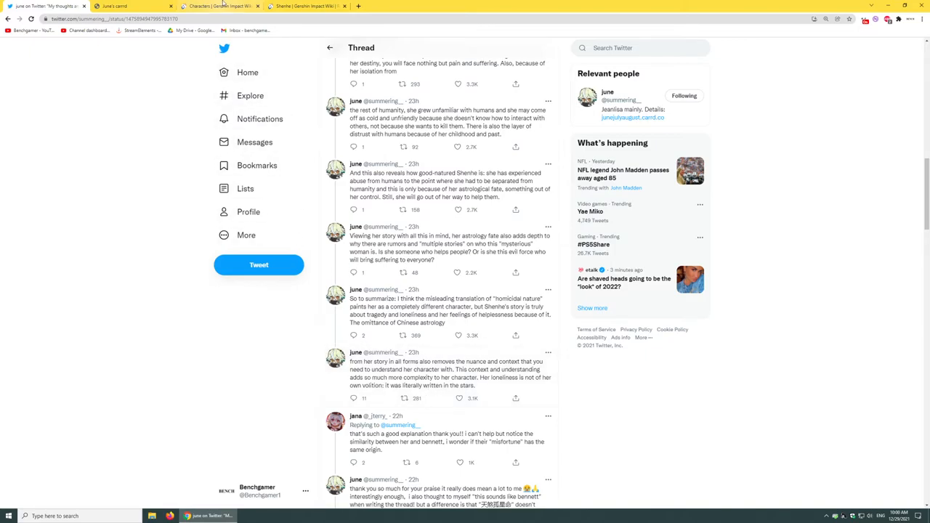
Switch to the Genshin Impact Wiki and scroll down the Playable Characters table.
left_click(218, 6)
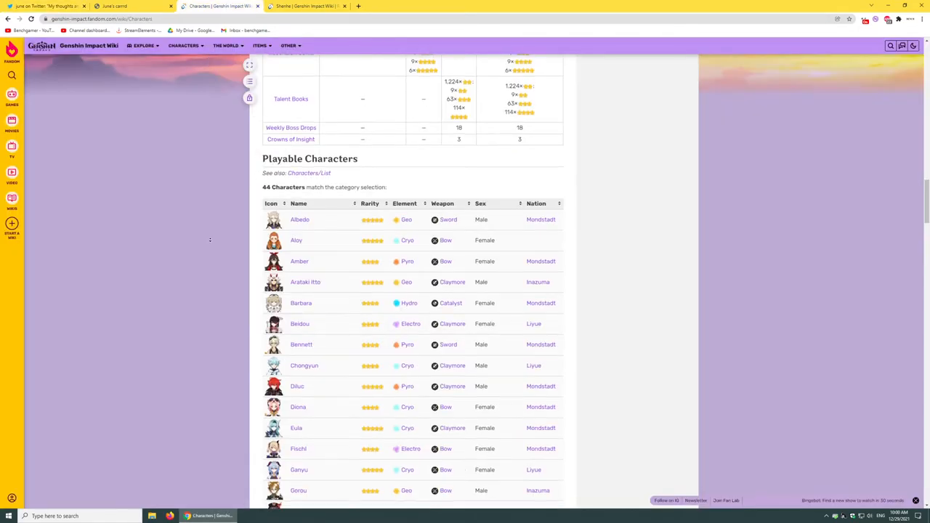
scroll("down", 3)
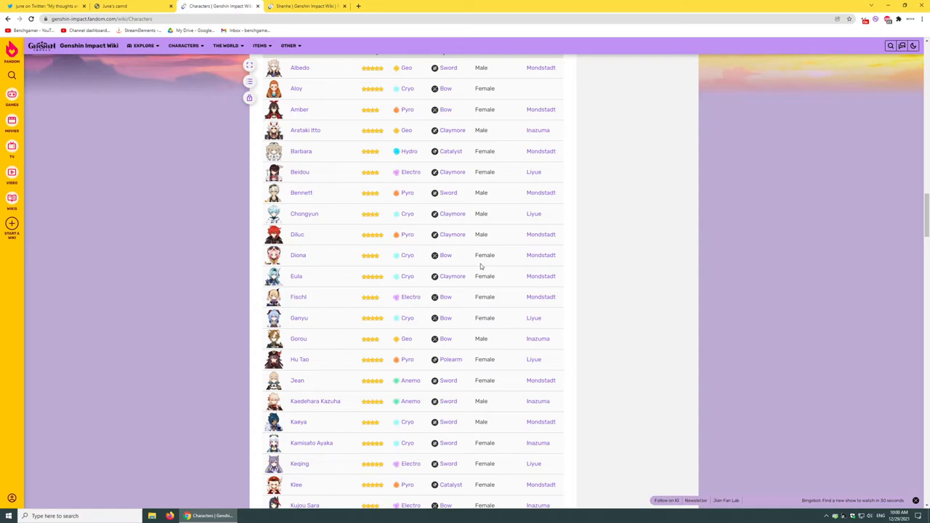
scroll("down", 3)
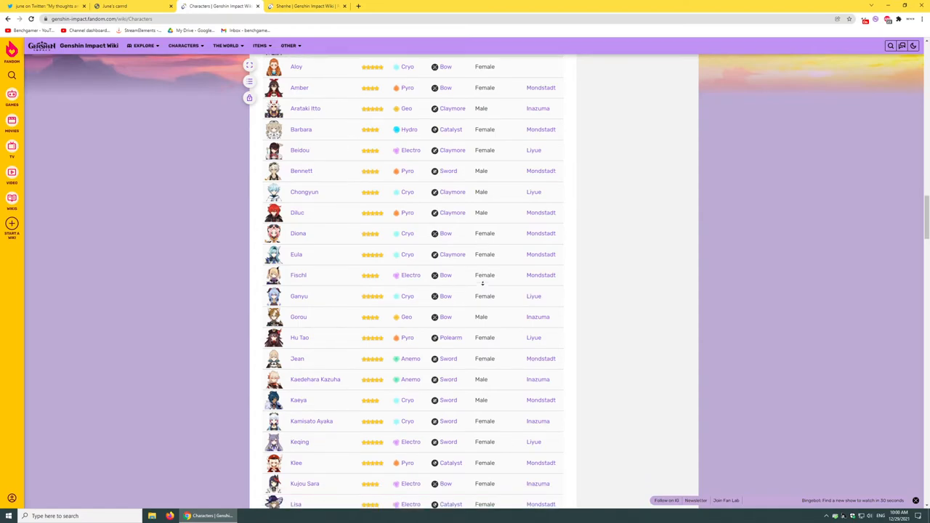
scroll("down", 3)
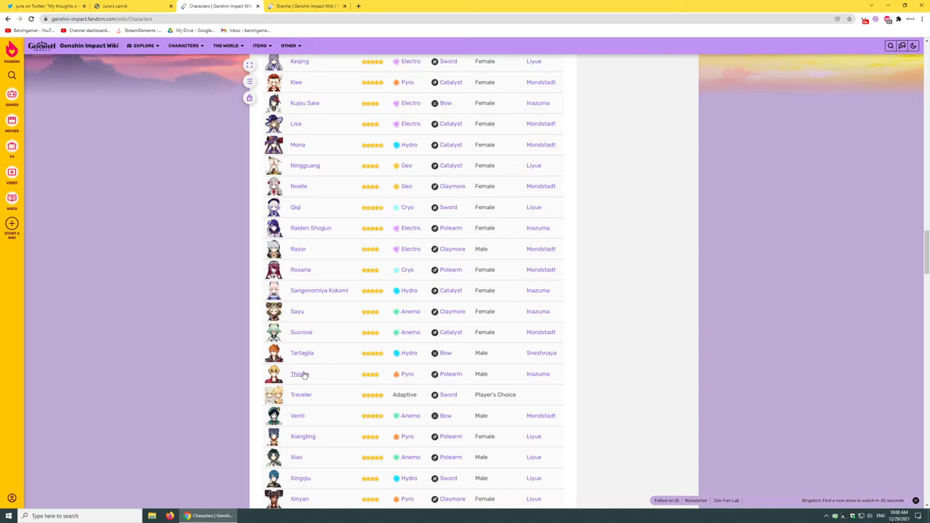
mouse_move(329, 360)
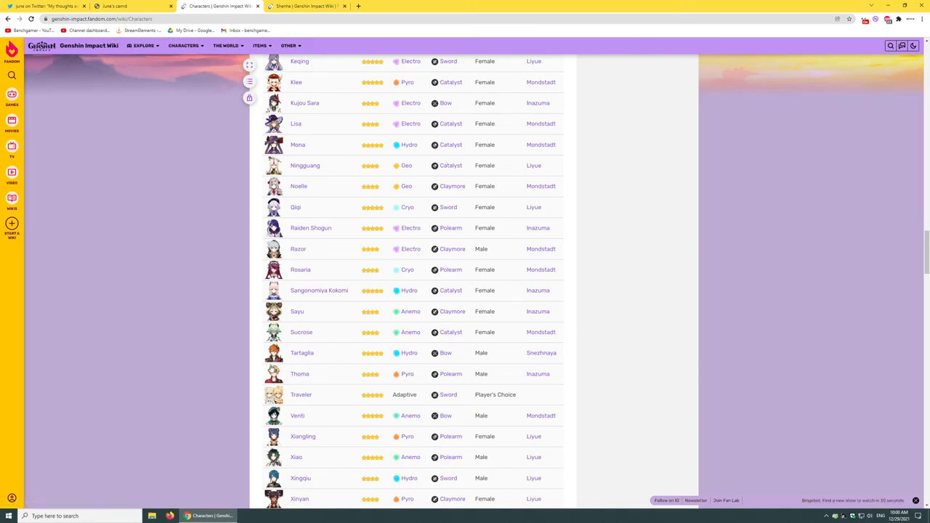
mouse_move(299, 373)
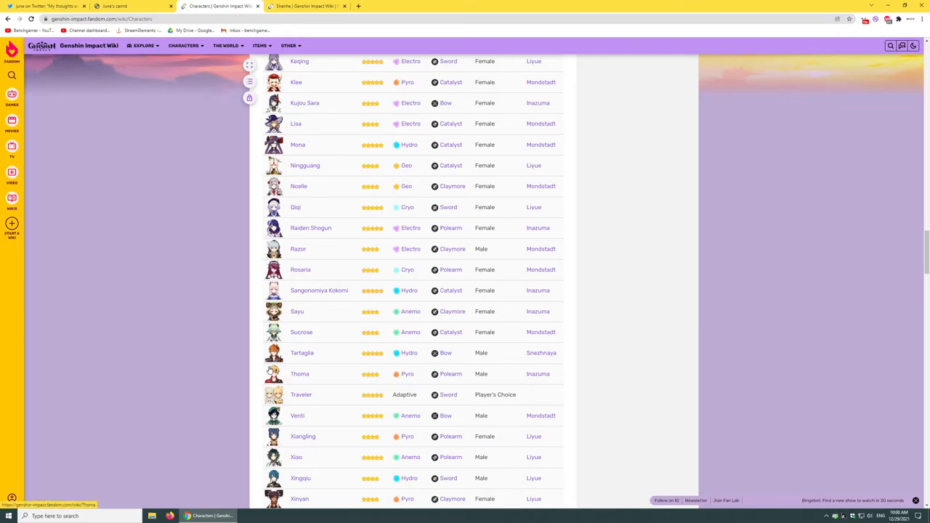
mouse_move(283, 346)
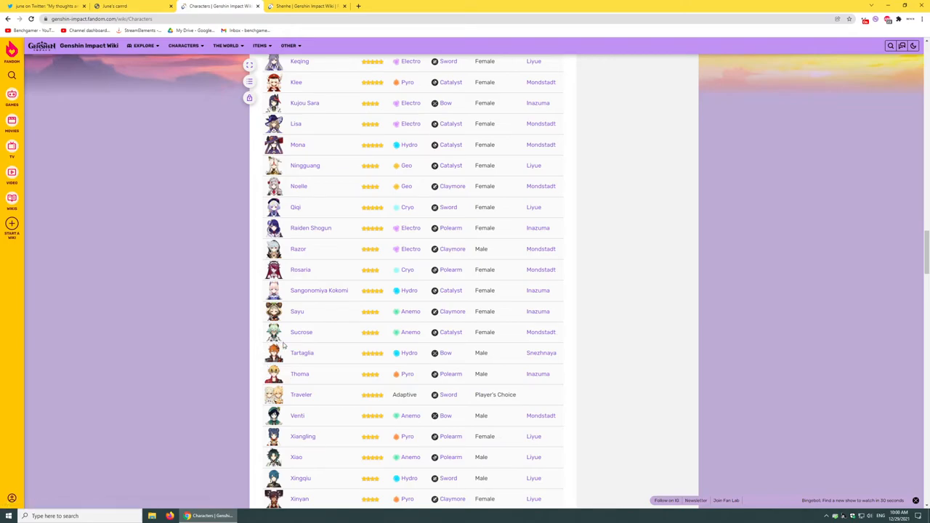
mouse_move(281, 346)
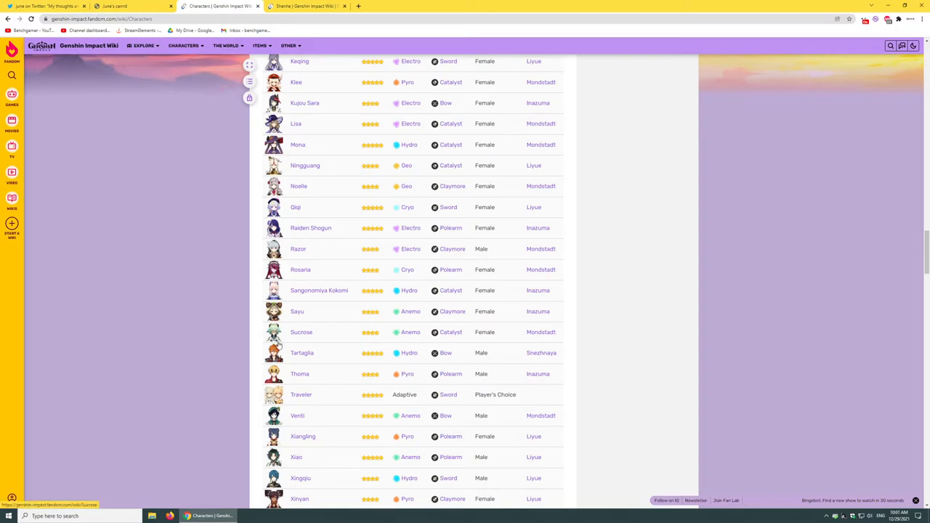
mouse_move(367, 345)
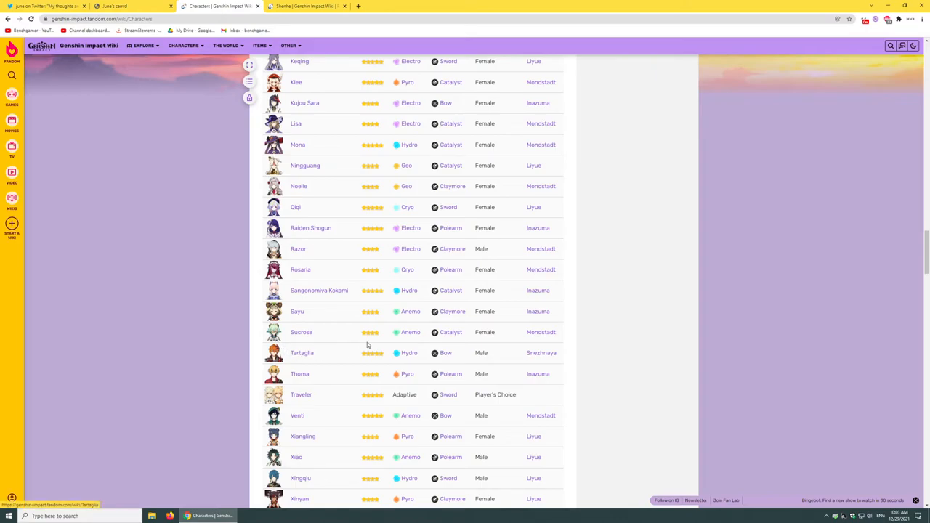
scroll("down", 3)
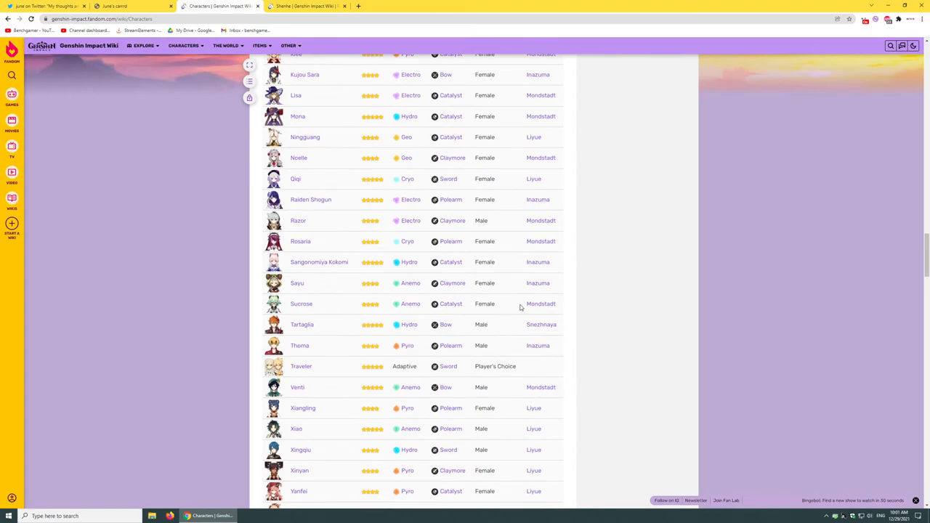
mouse_move(509, 308)
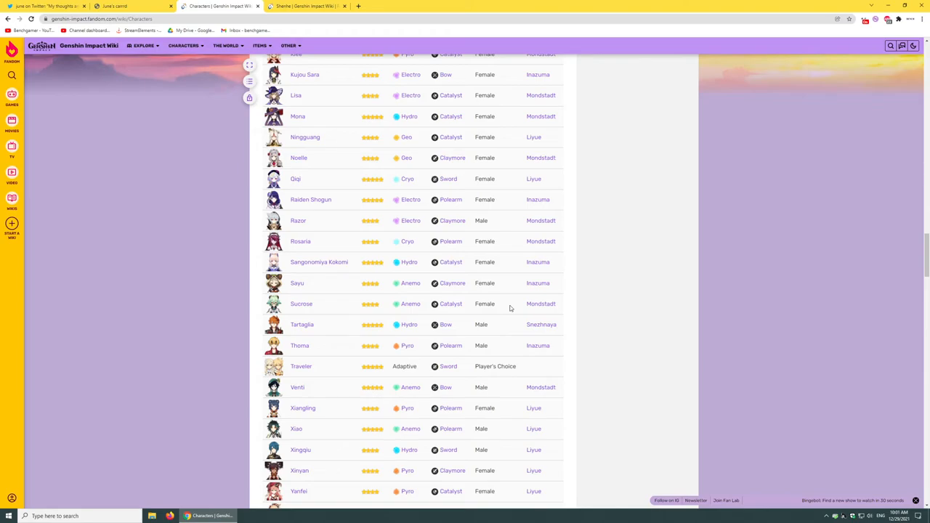
scroll("down", 3)
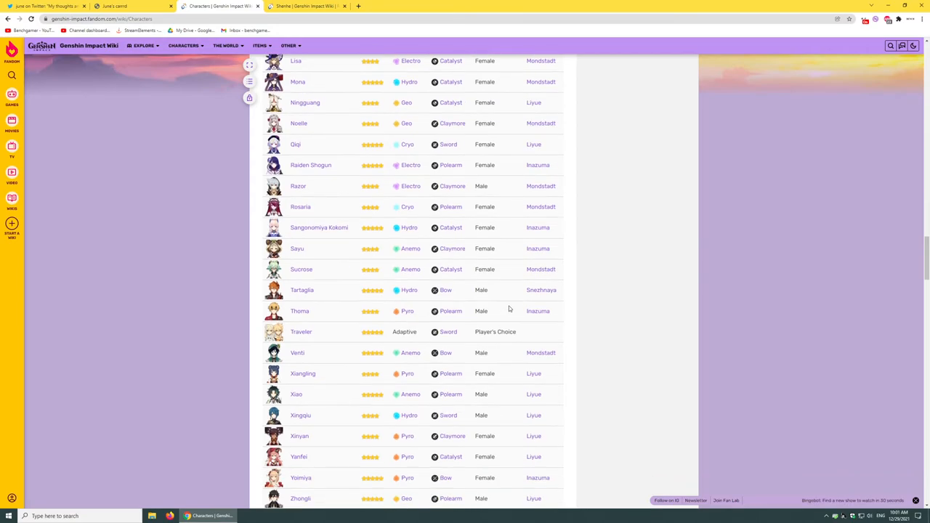
scroll("down", 3)
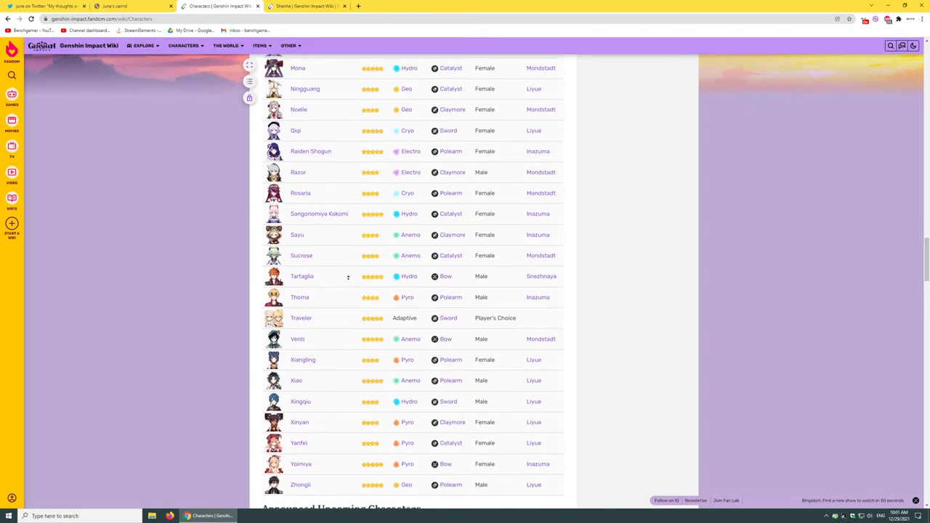
Scroll back and forth through the character table, then bring up june's Carrd BYF section.
scroll("up", 3)
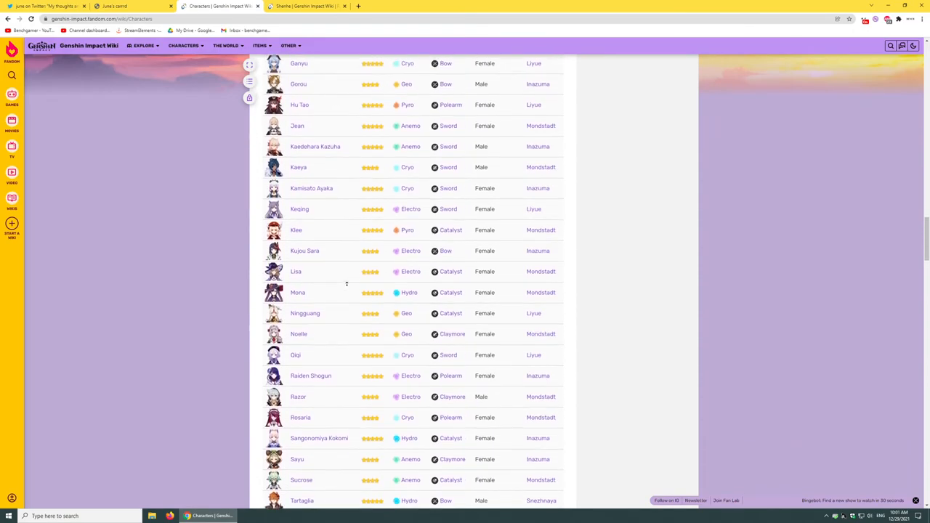
scroll("up", 3)
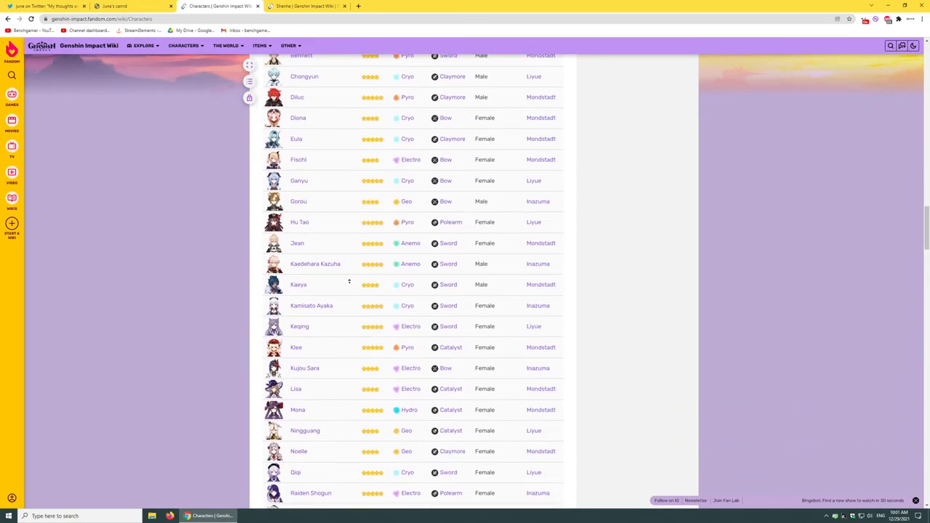
scroll("up", 3)
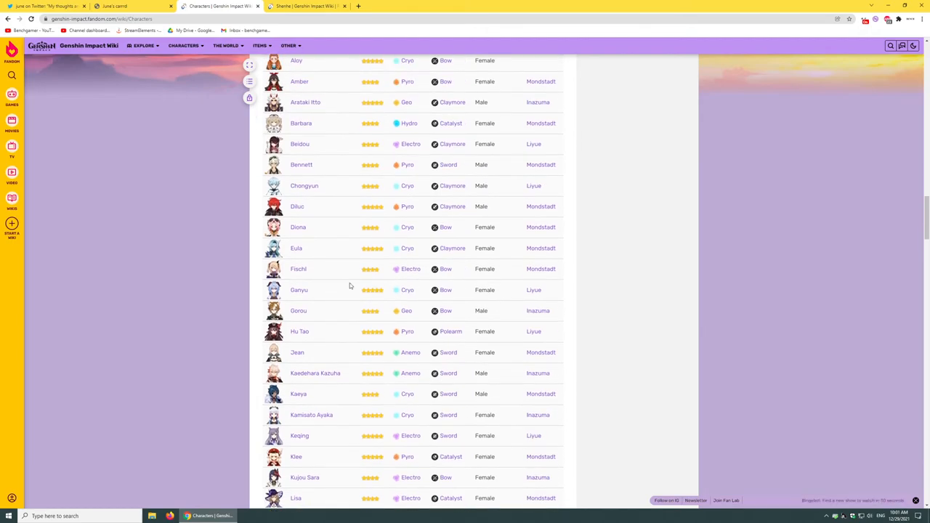
mouse_move(297, 249)
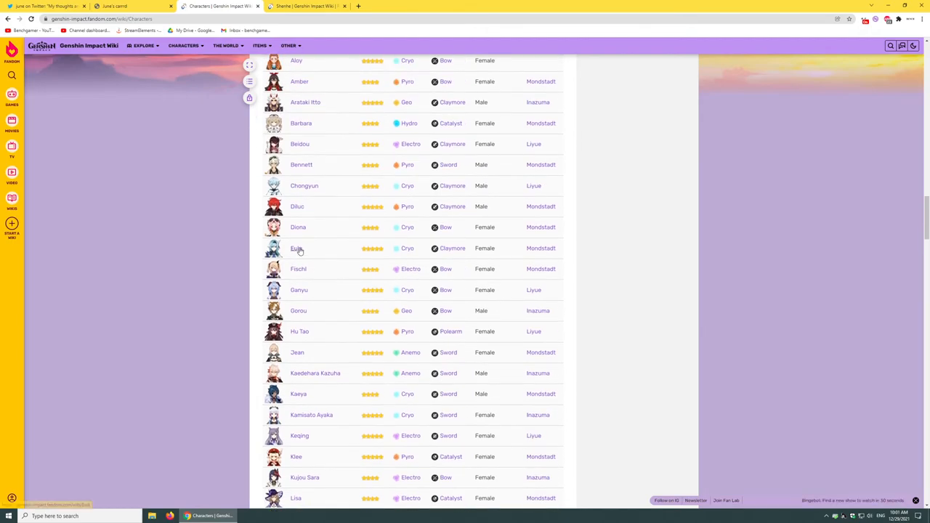
mouse_move(296, 249)
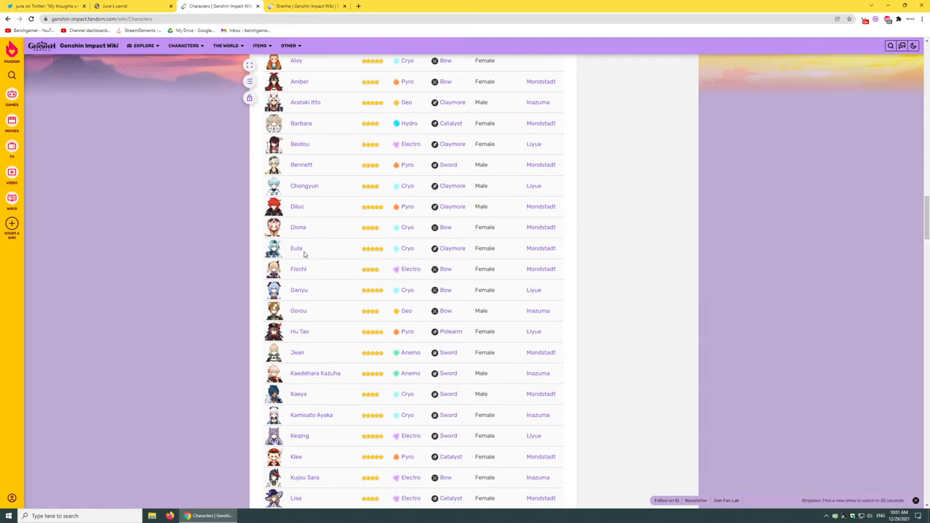
scroll("up", 3)
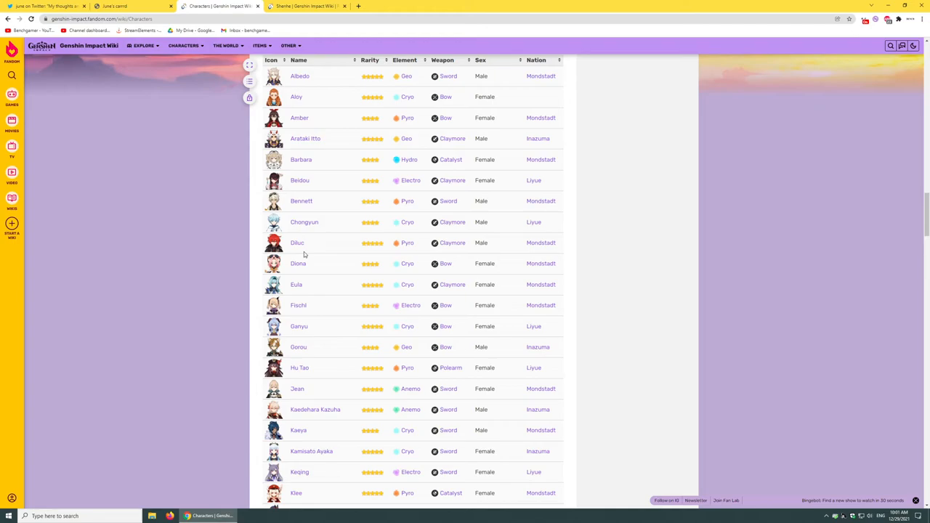
scroll("down", 3)
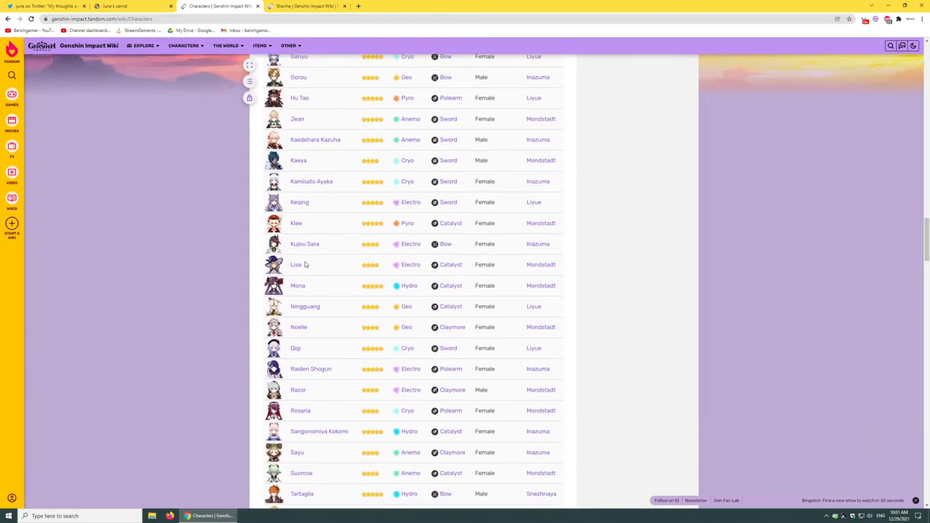
scroll("down", 3)
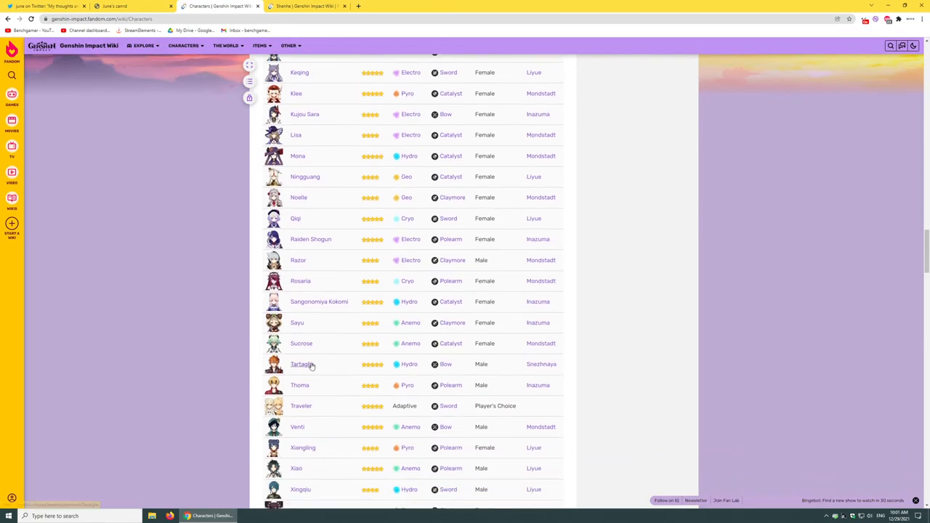
mouse_move(301, 364)
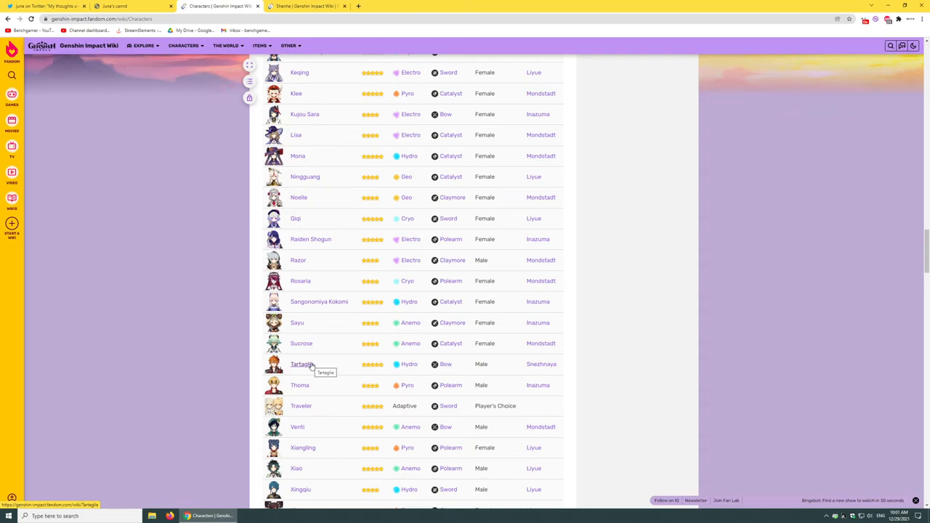
scroll("down", 3)
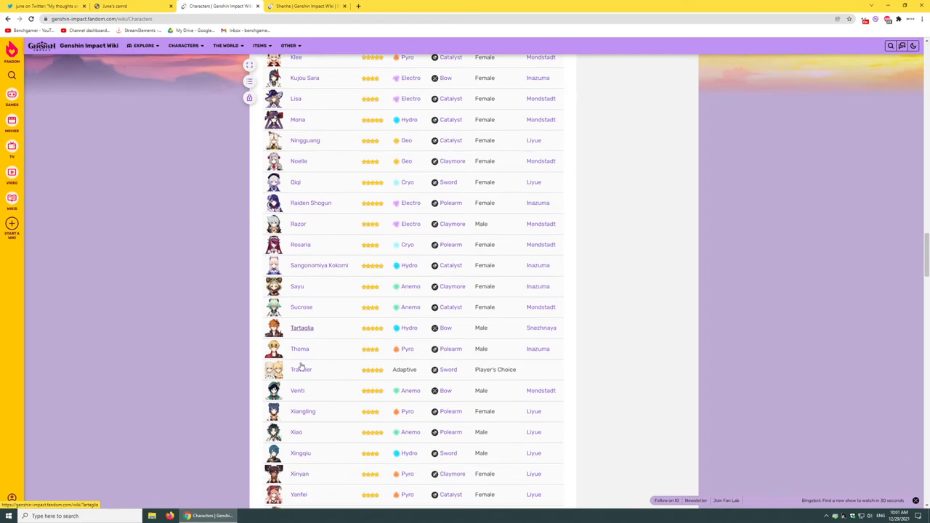
scroll("up", 3)
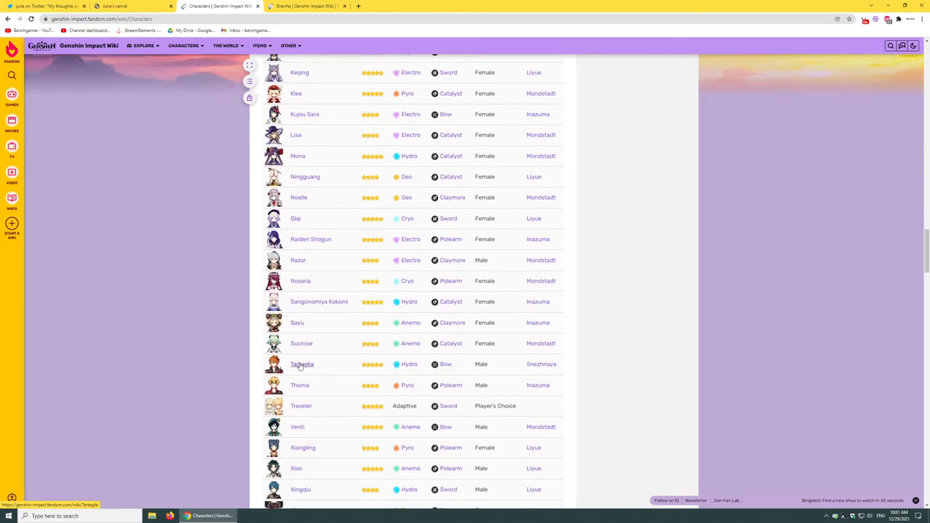
scroll("down", 3)
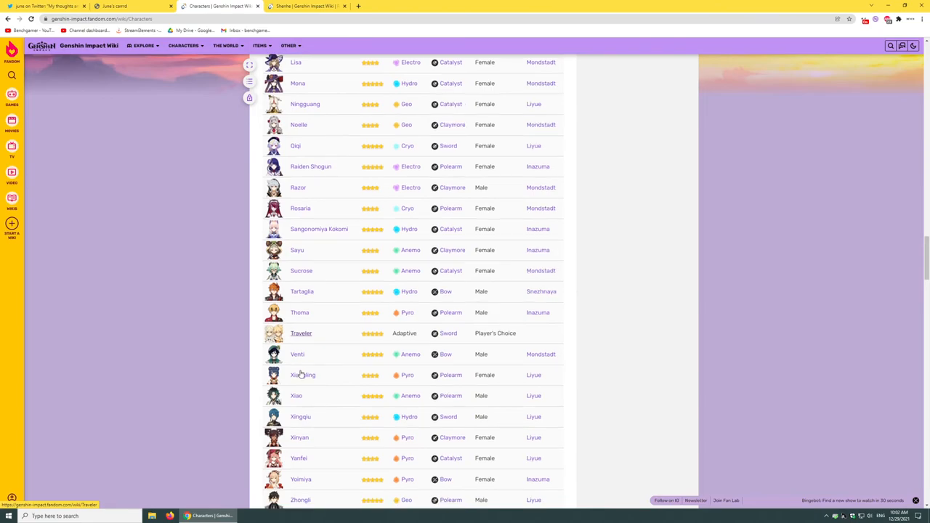
scroll("down", 3)
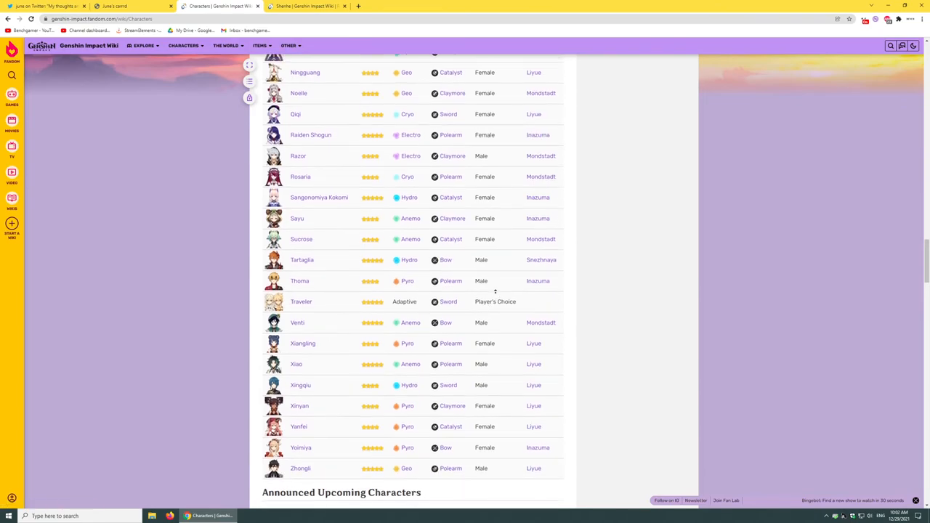
scroll("up", 3)
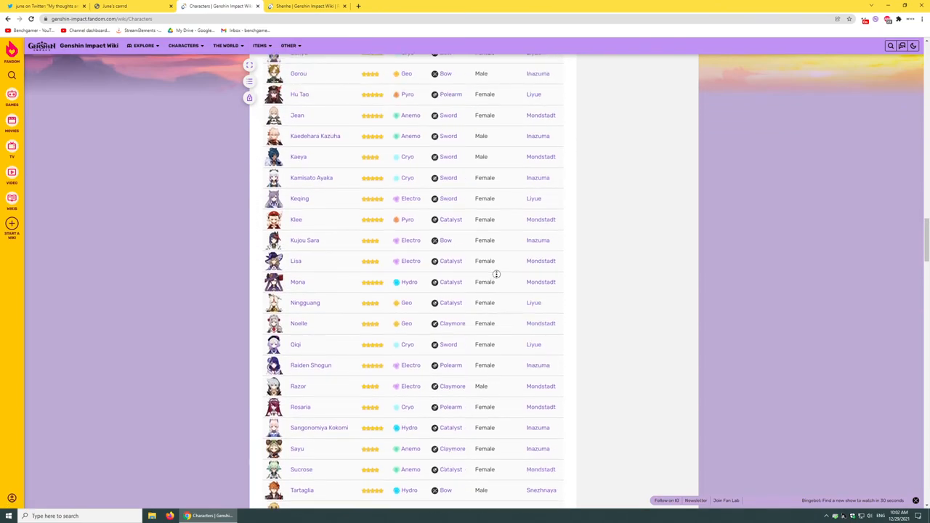
scroll("down", 3)
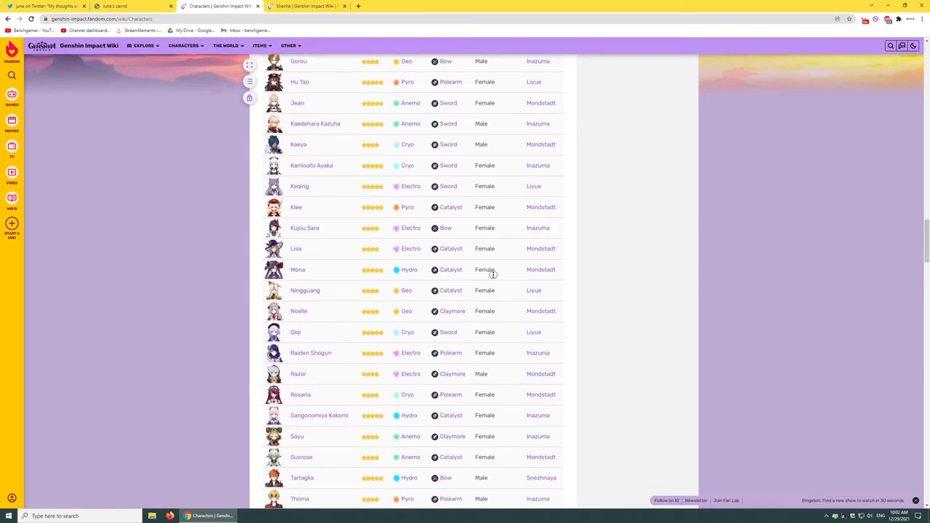
left_click(116, 6)
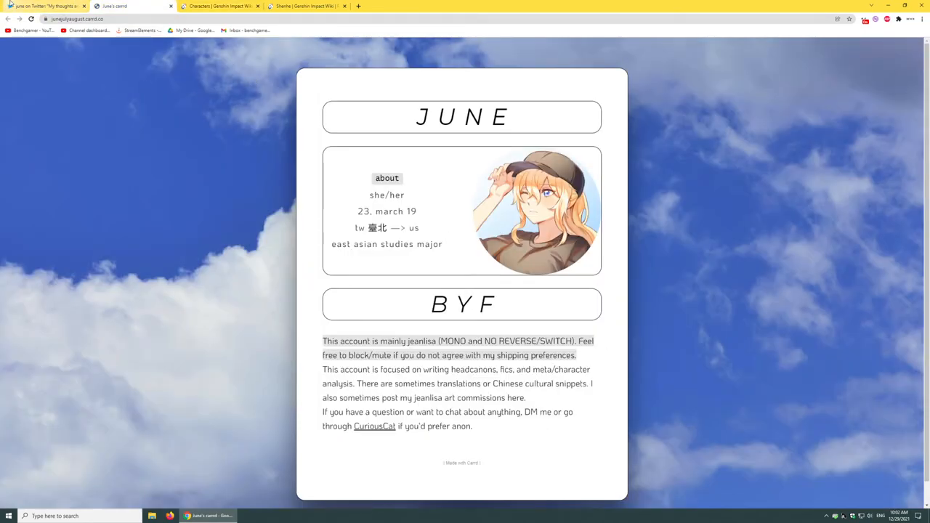
Flip through june's Twitter thread and Carrd page, then return to the wiki character list.
left_click(45, 6)
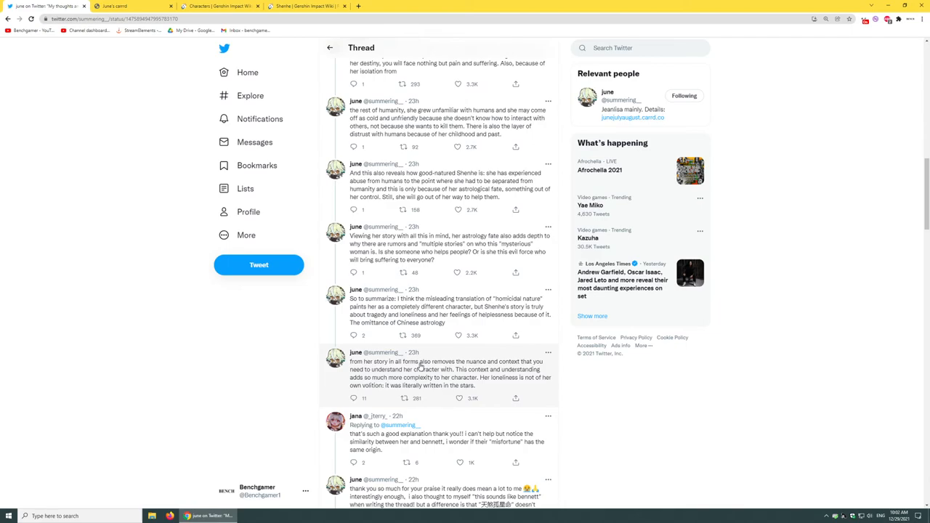
left_click(114, 6)
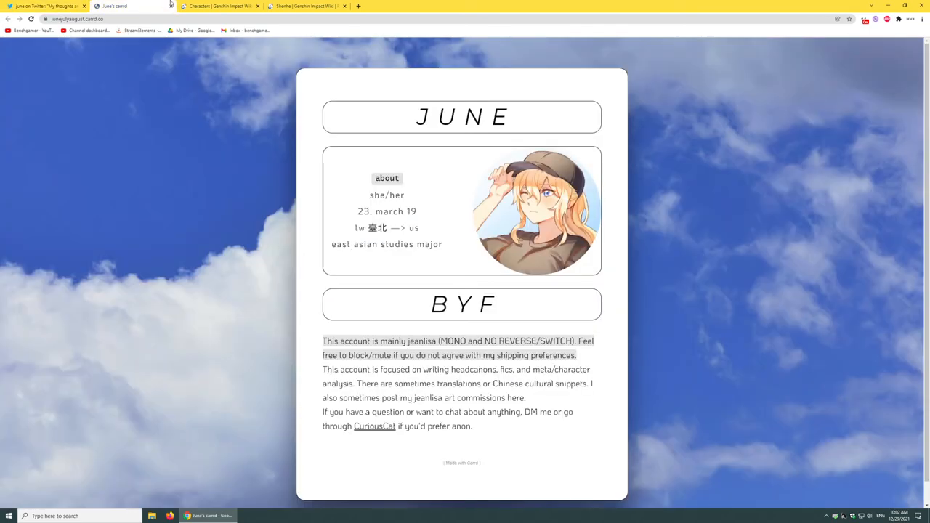
left_click(218, 6)
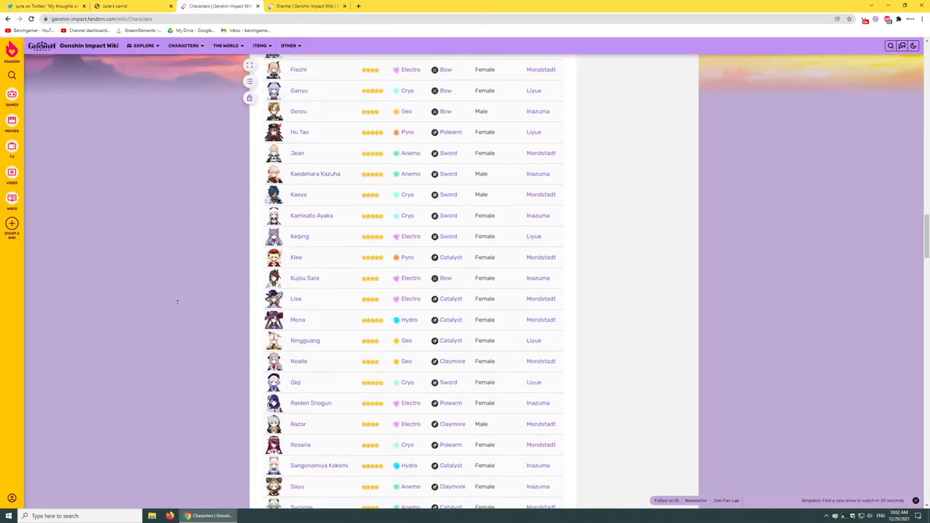
Scroll the Playable Characters table up, then down toward the upcoming characters.
scroll("up", 3)
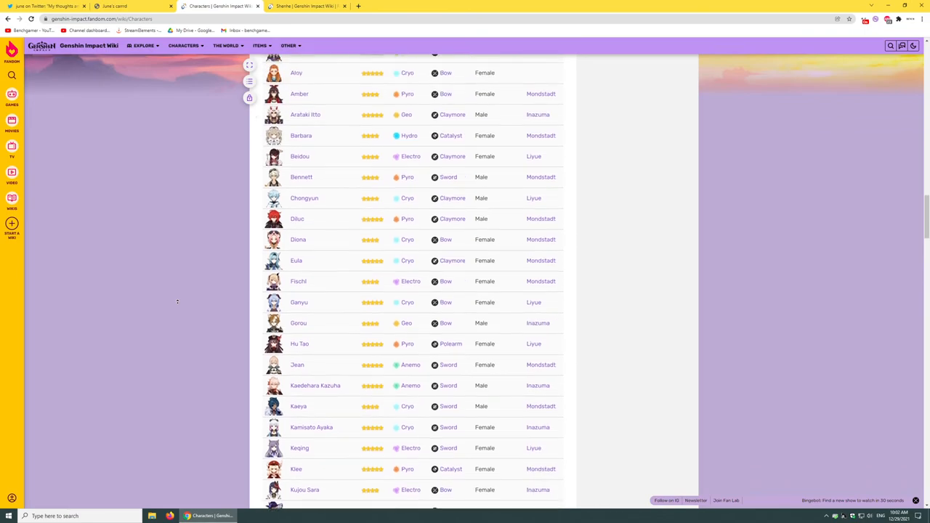
scroll("up", 3)
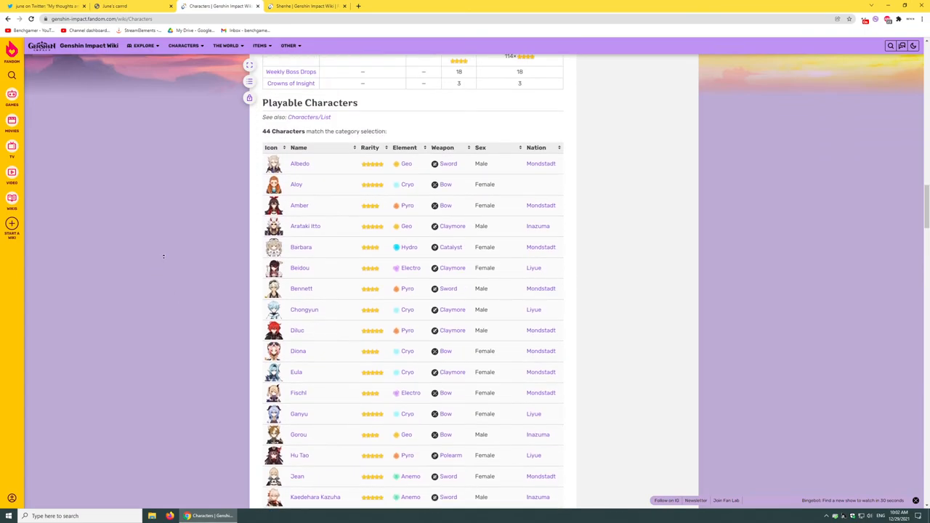
scroll("up", 3)
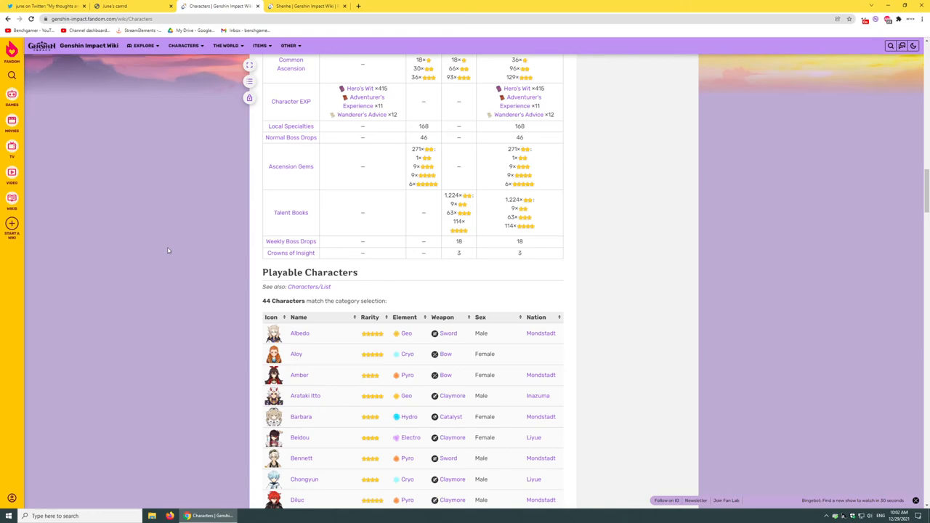
mouse_move(506, 284)
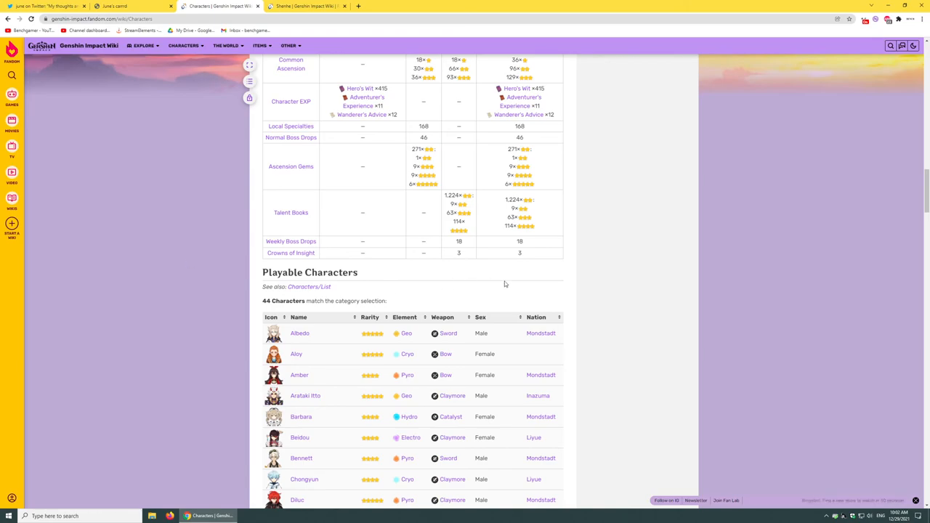
scroll("down", 3)
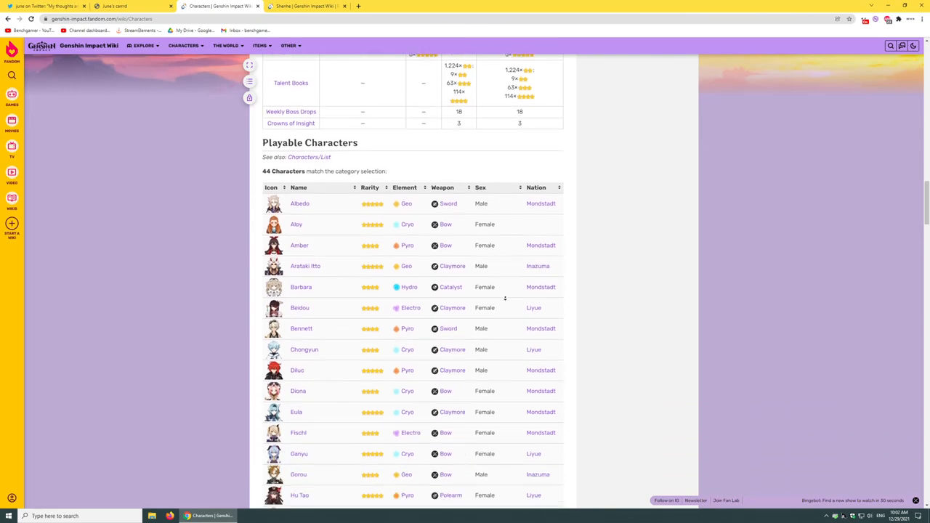
scroll("down", 3)
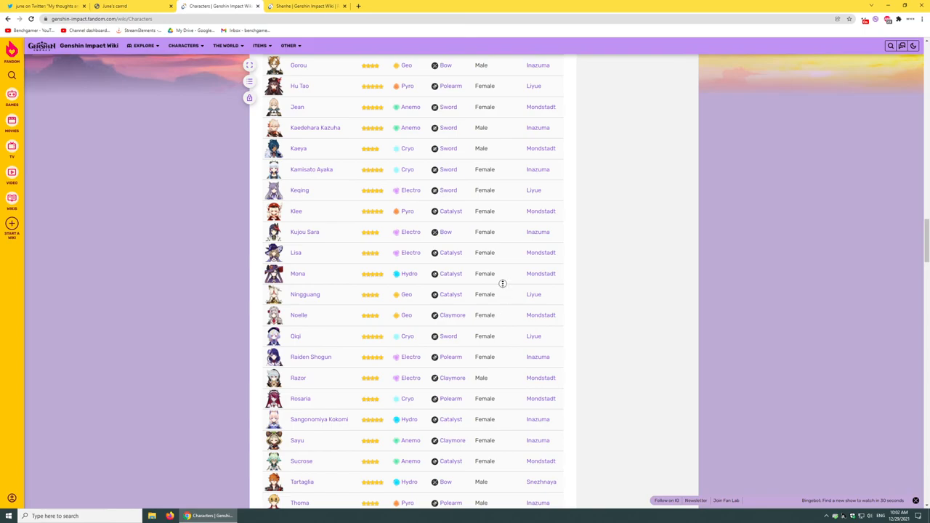
scroll("down", 3)
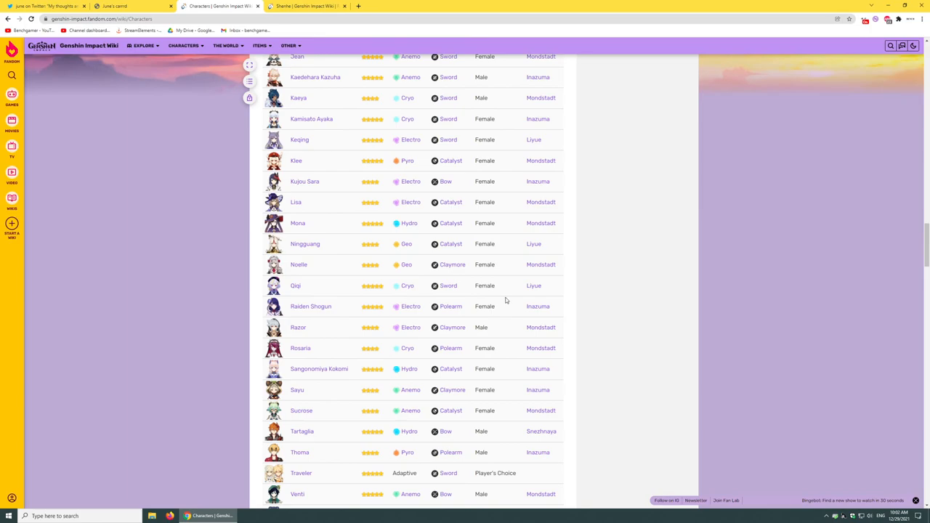
scroll("down", 3)
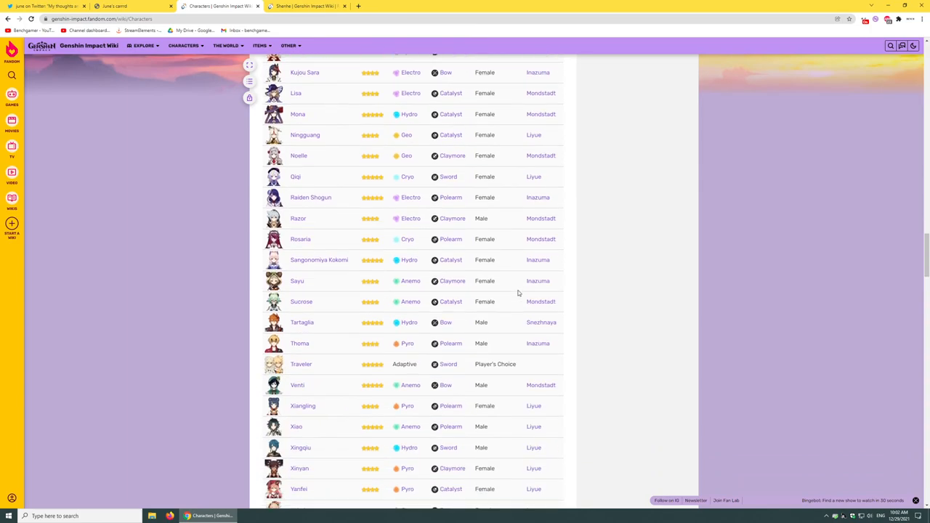
scroll("down", 3)
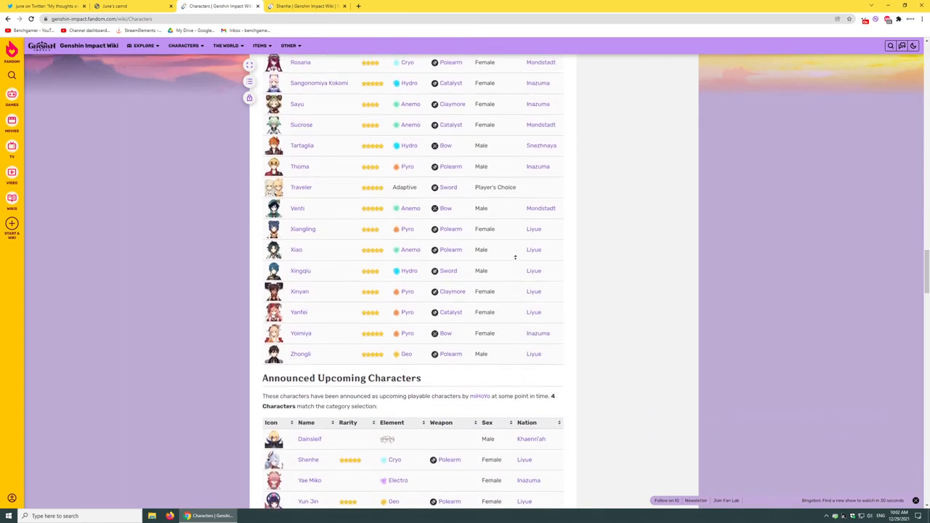
Nudge the character list once more, then return to june's Shenhe thread at her summary tweets.
scroll("up", 3)
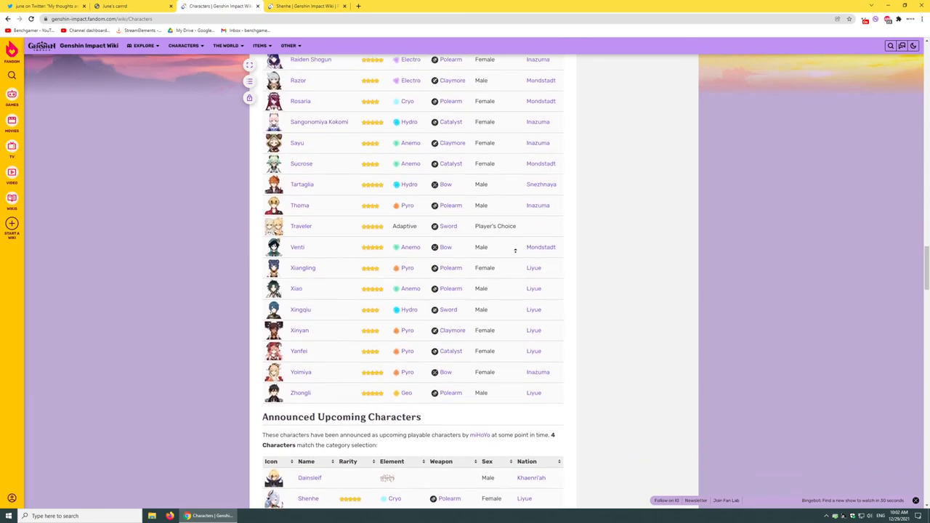
scroll("up", 3)
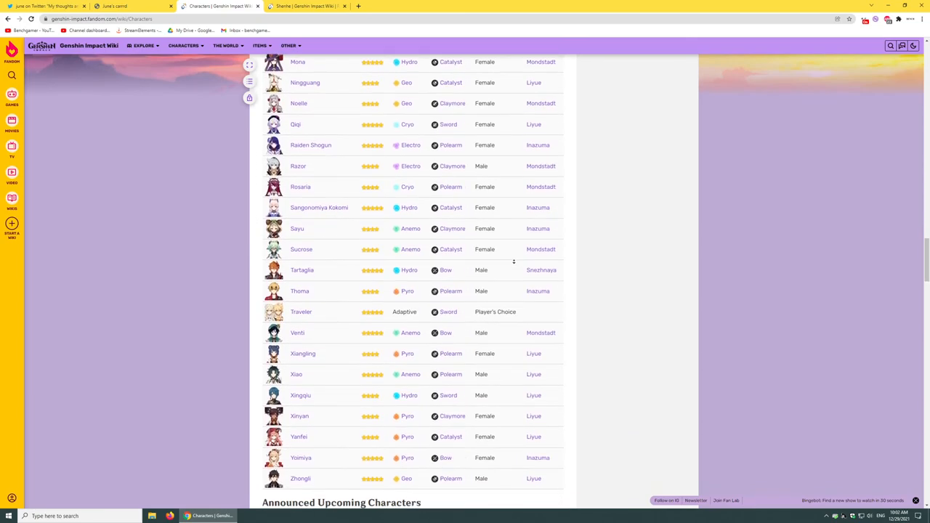
scroll("down", 3)
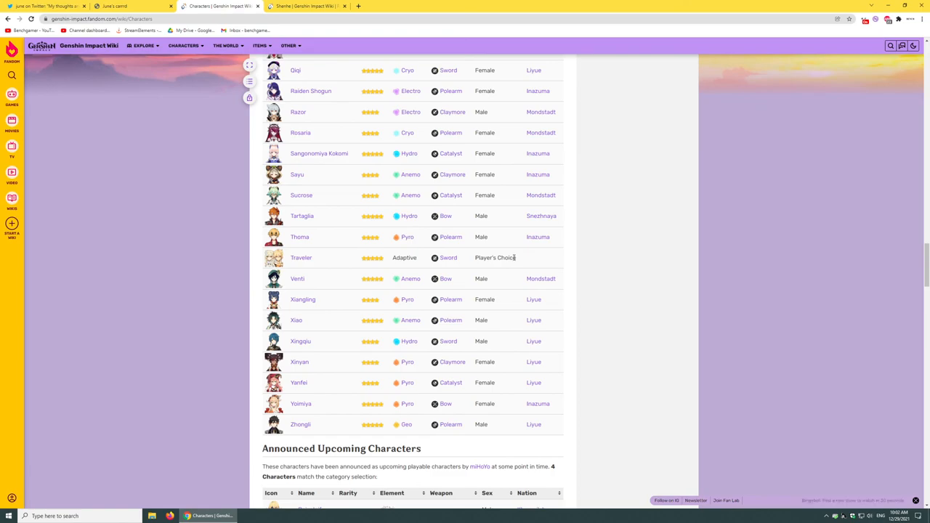
mouse_move(513, 264)
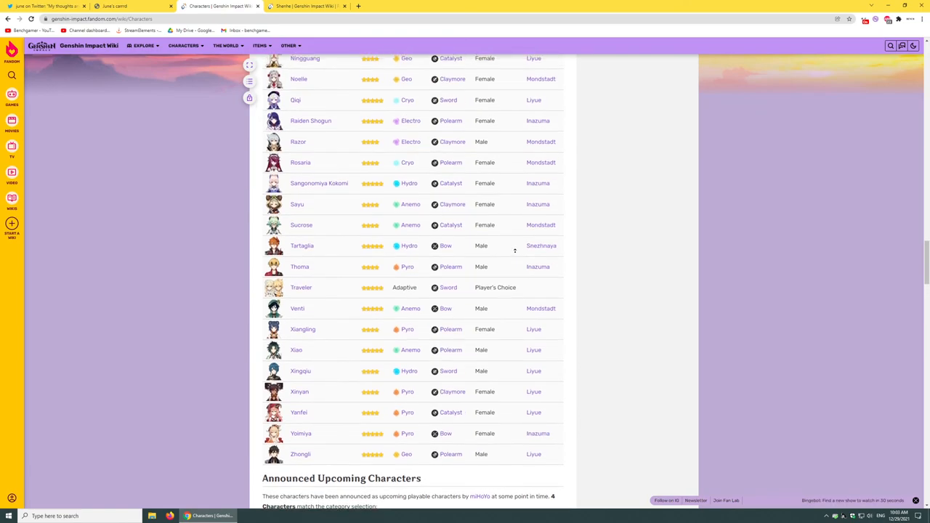
scroll("up", 3)
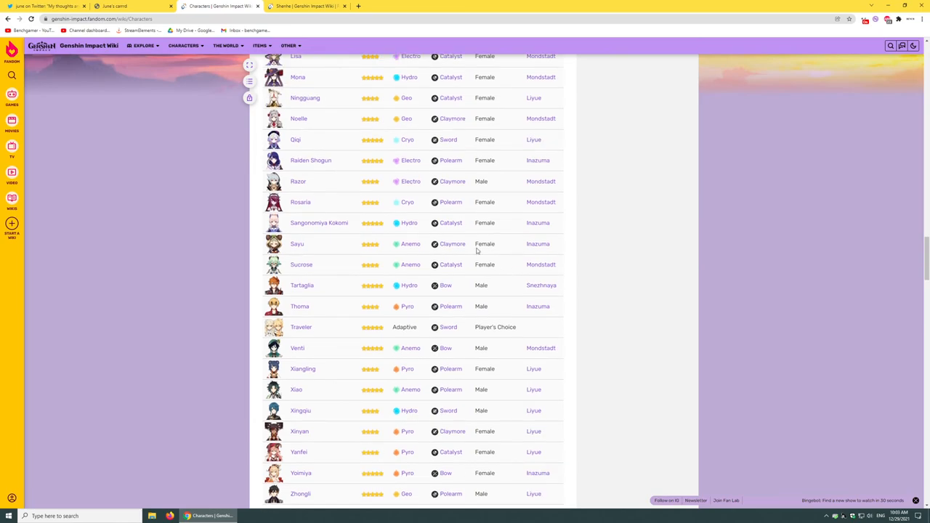
left_click(47, 6)
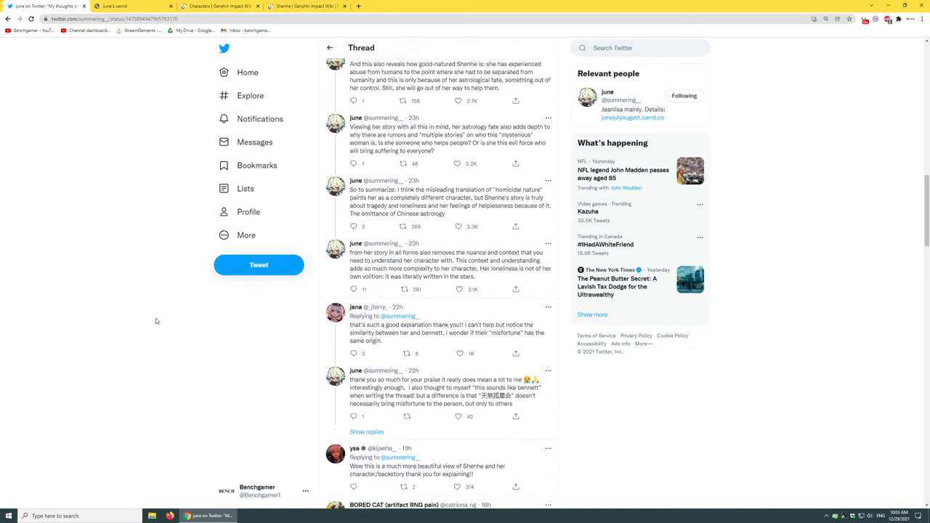
mouse_move(489, 262)
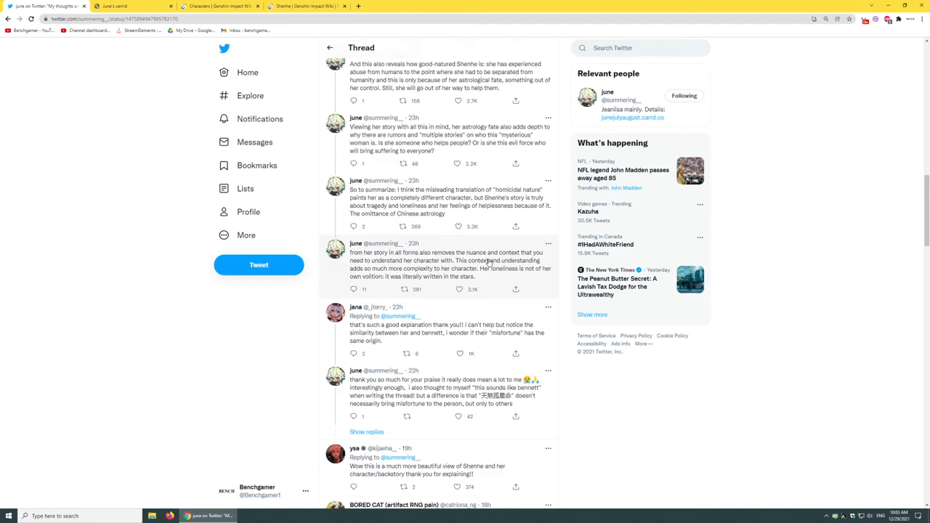